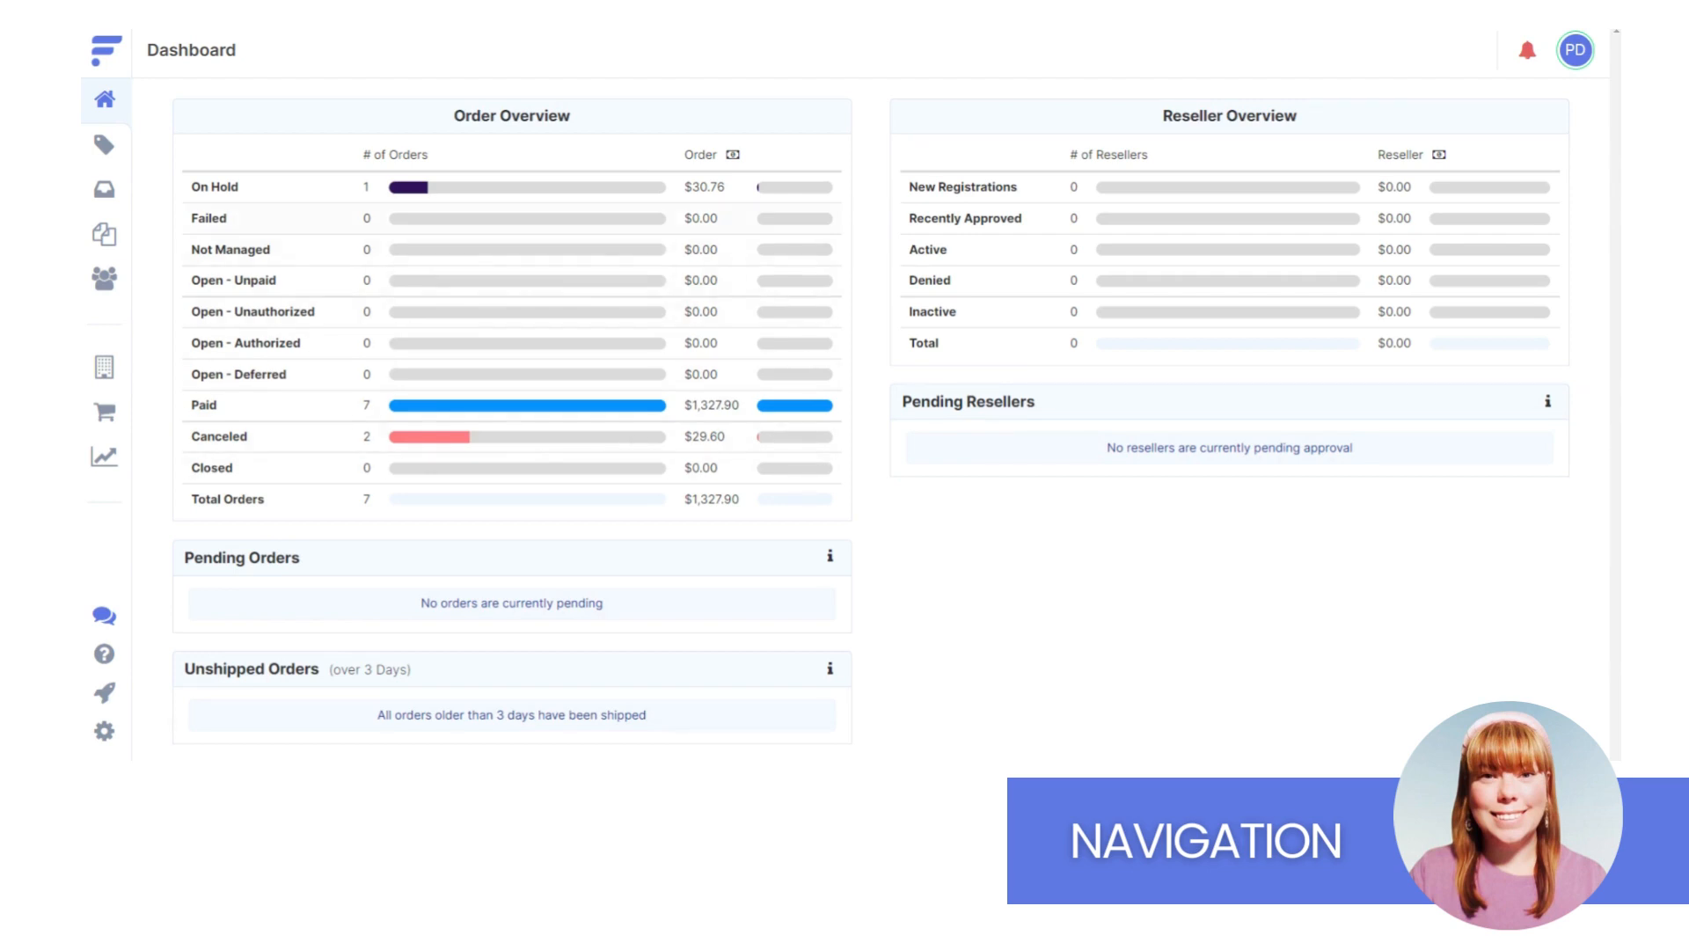
pyautogui.moveTo(104, 99)
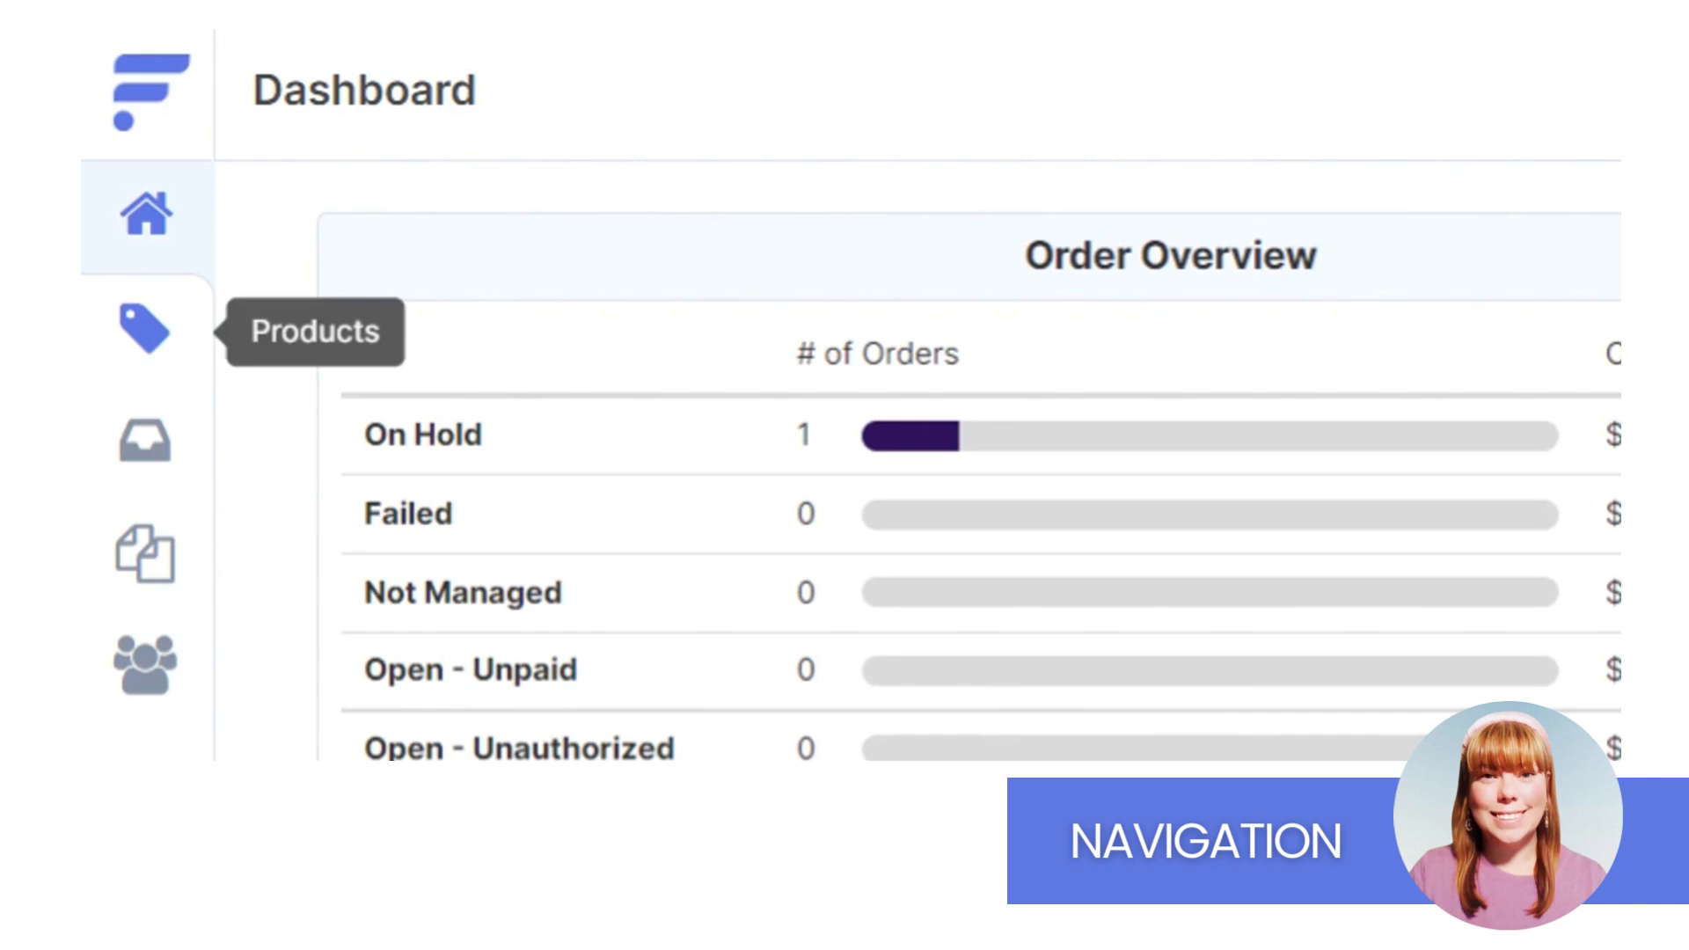
pyautogui.moveTo(143, 438)
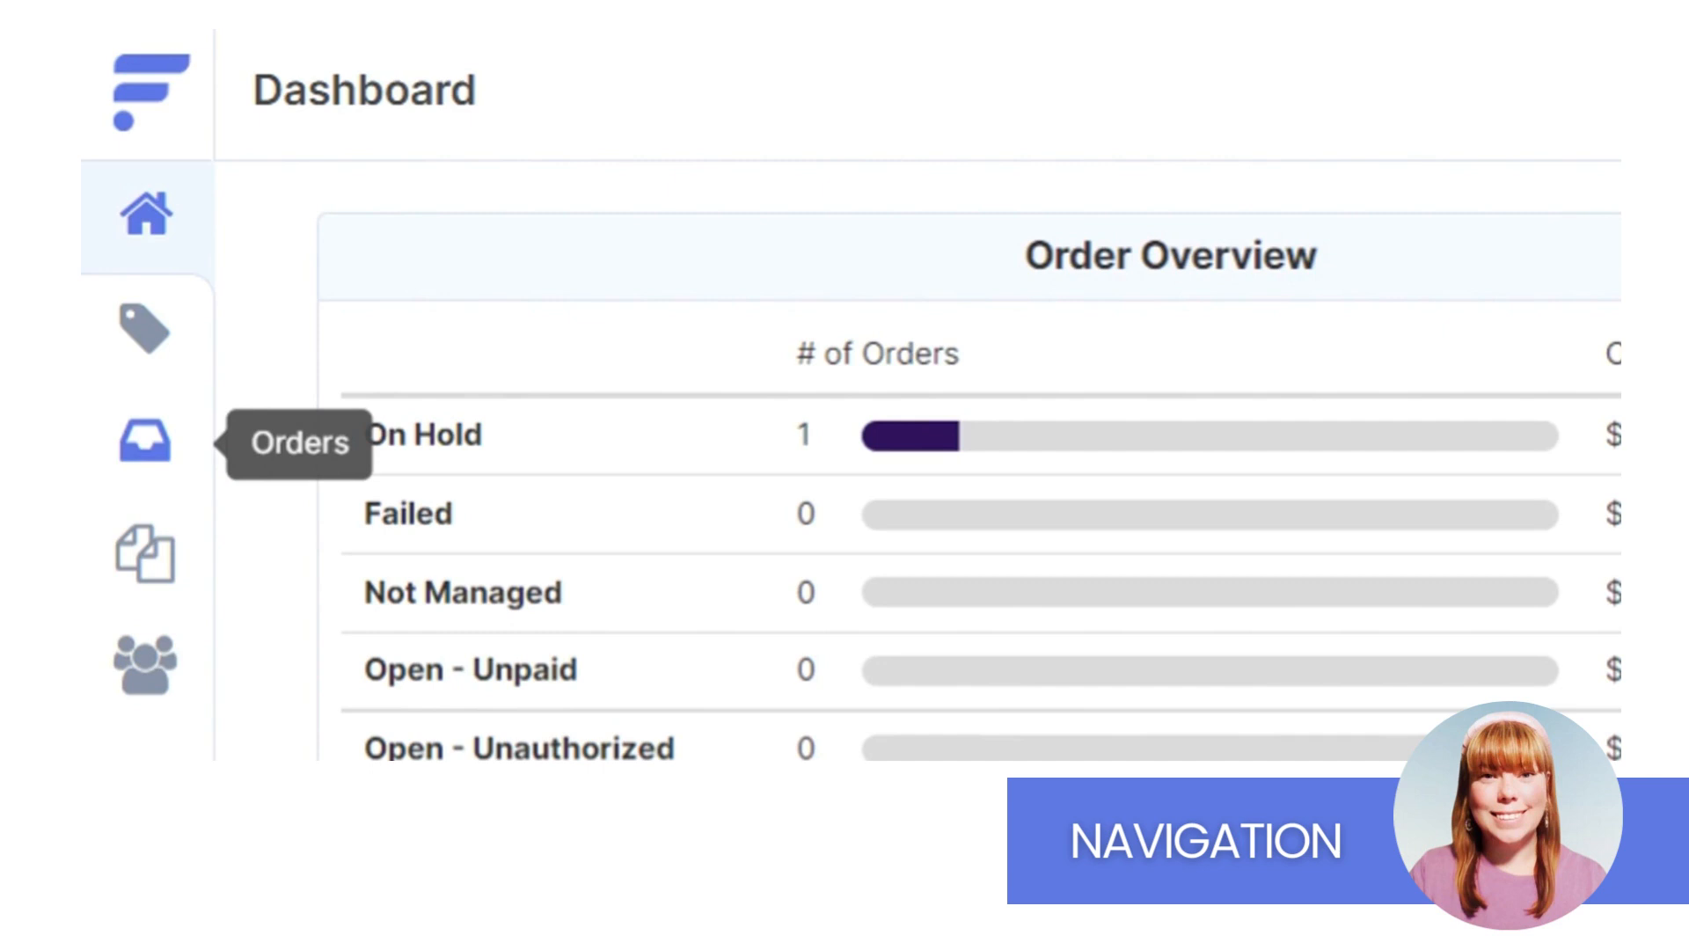
pyautogui.moveTo(143, 555)
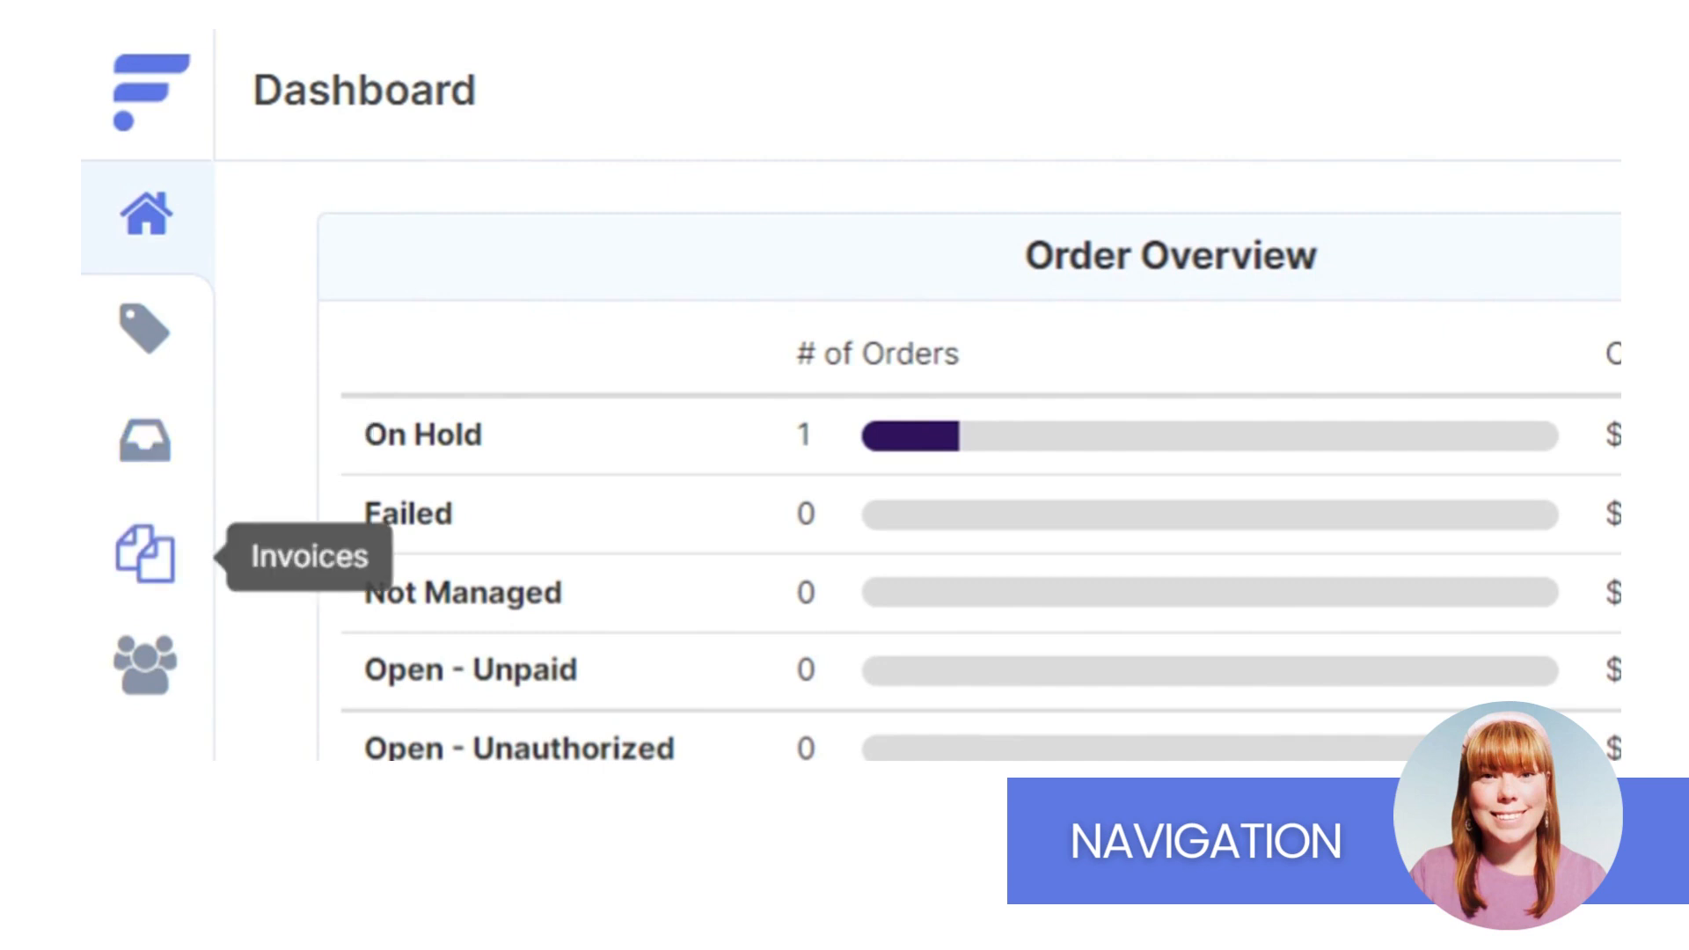
pyautogui.moveTo(145, 658)
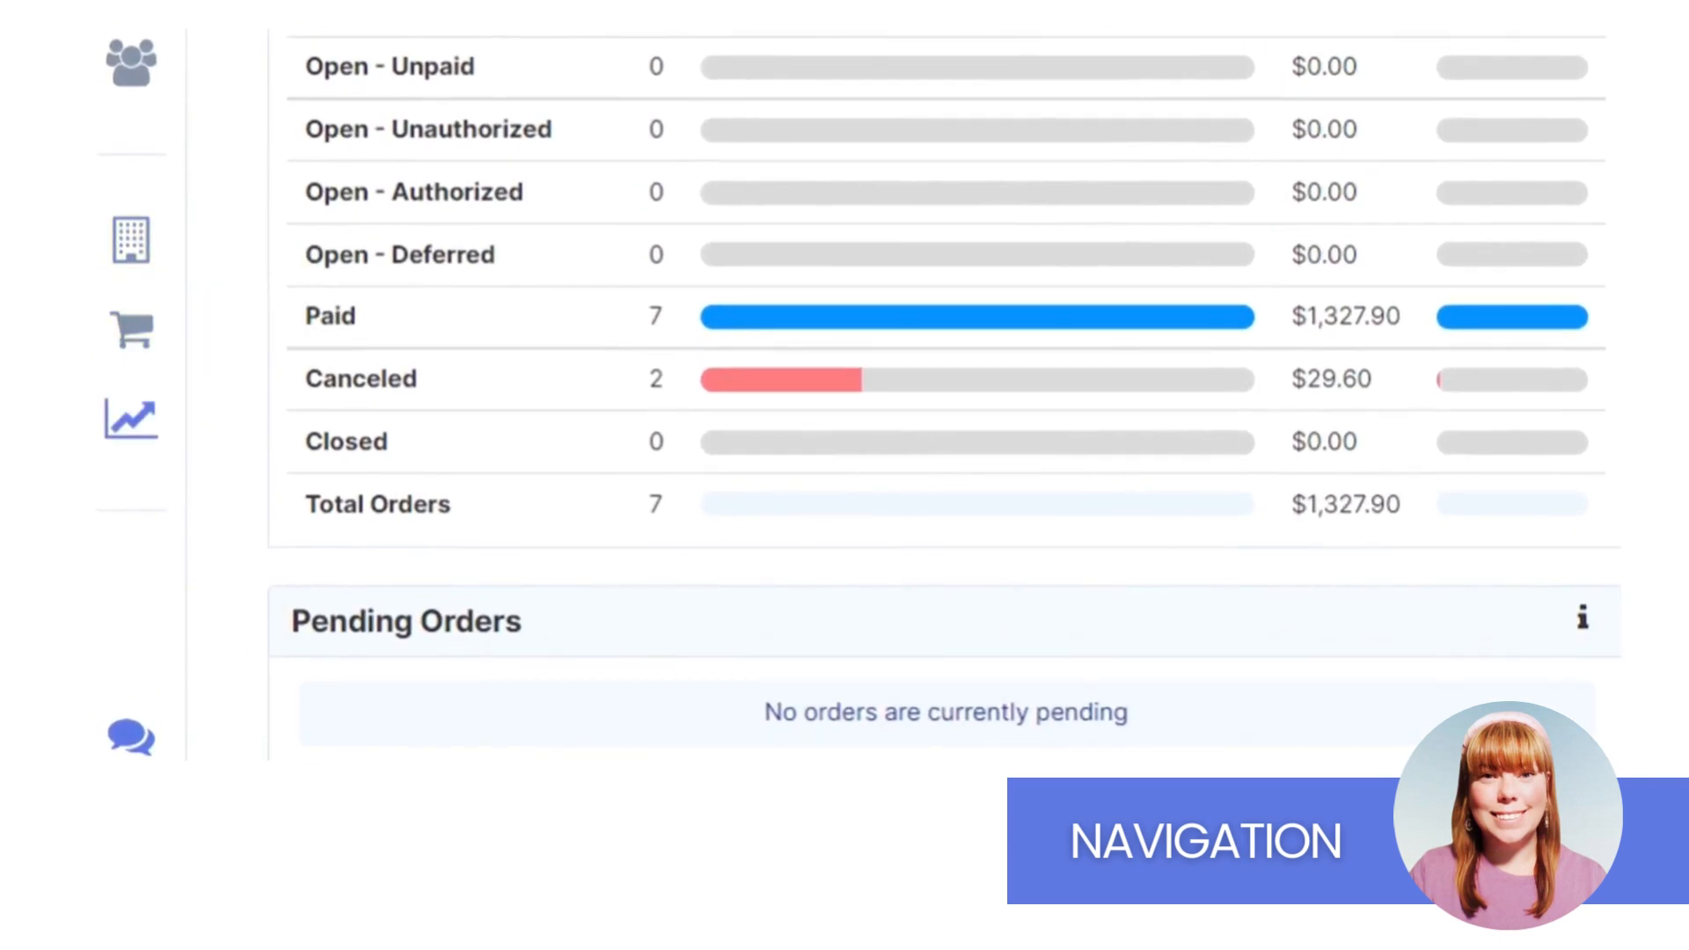
pyautogui.moveTo(130, 418)
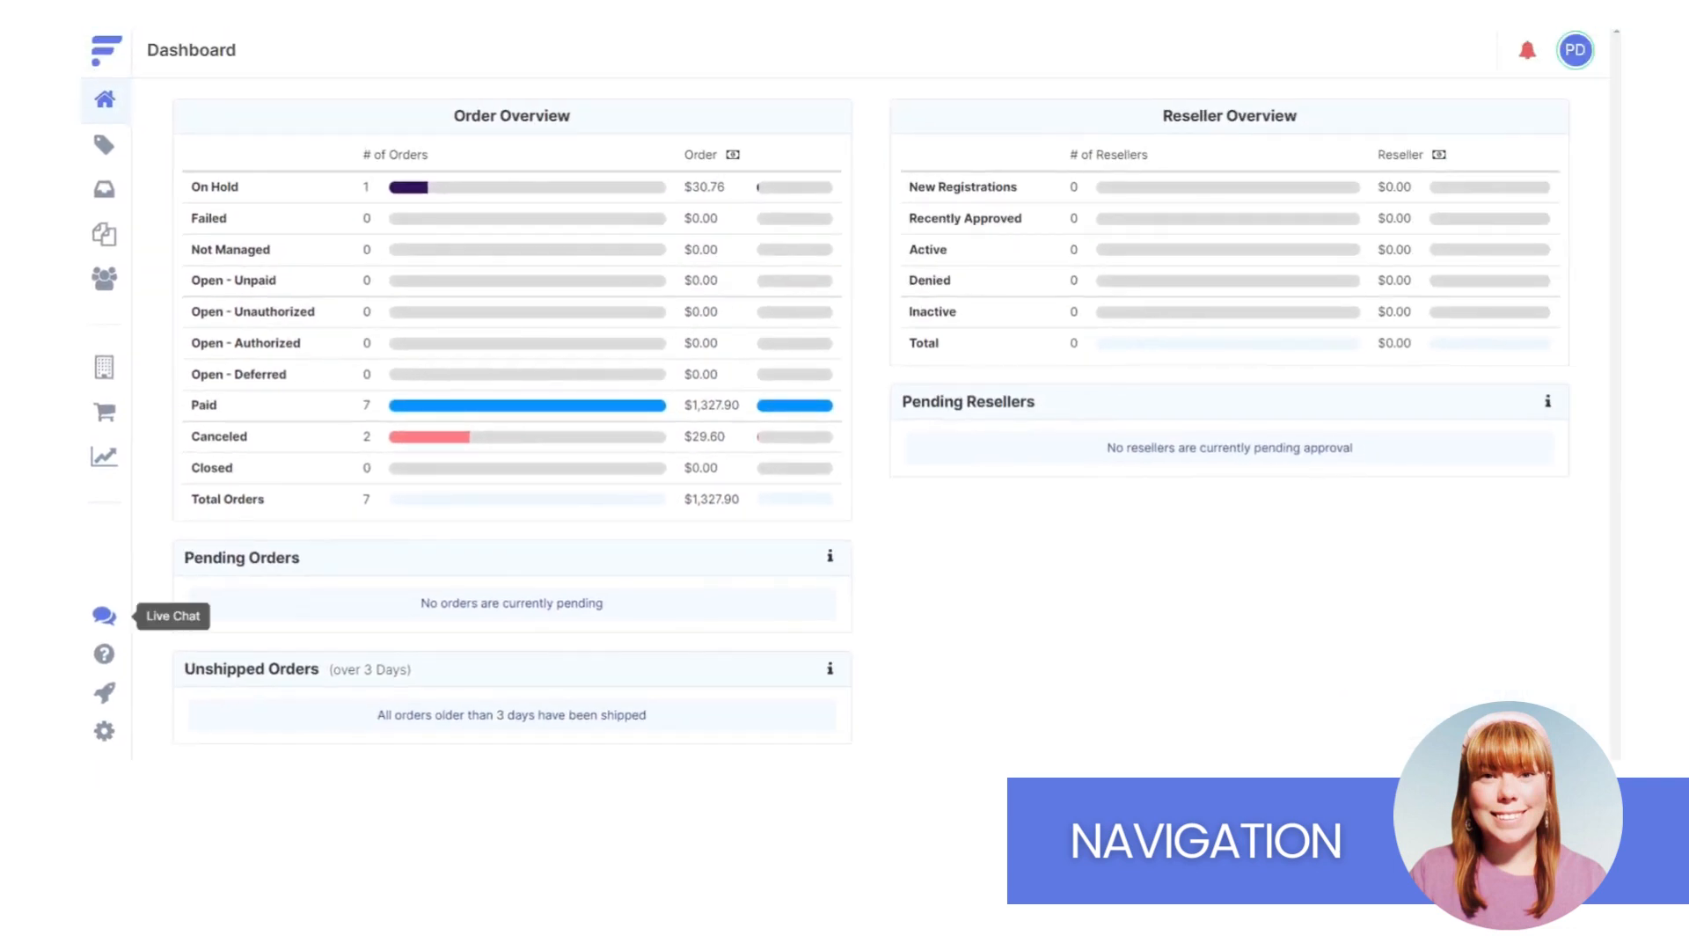
# Reveal the Account ID in the profile avatar menu and open User Details via Edit Info.
pyautogui.scroll(-3)
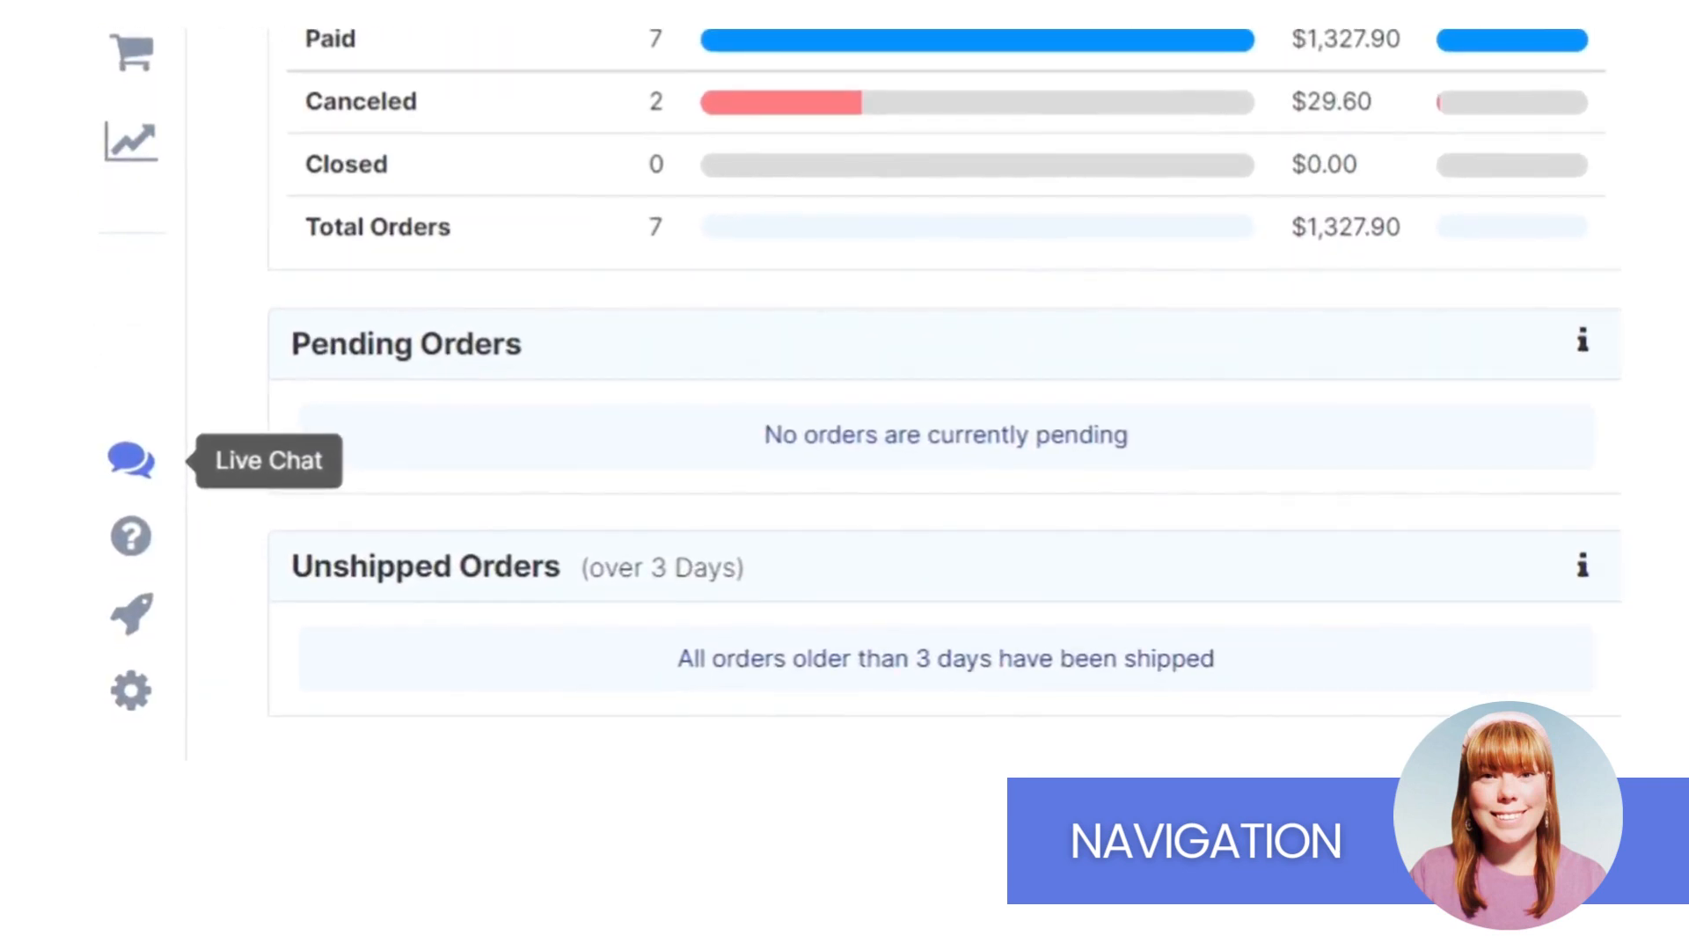
pyautogui.moveTo(130, 536)
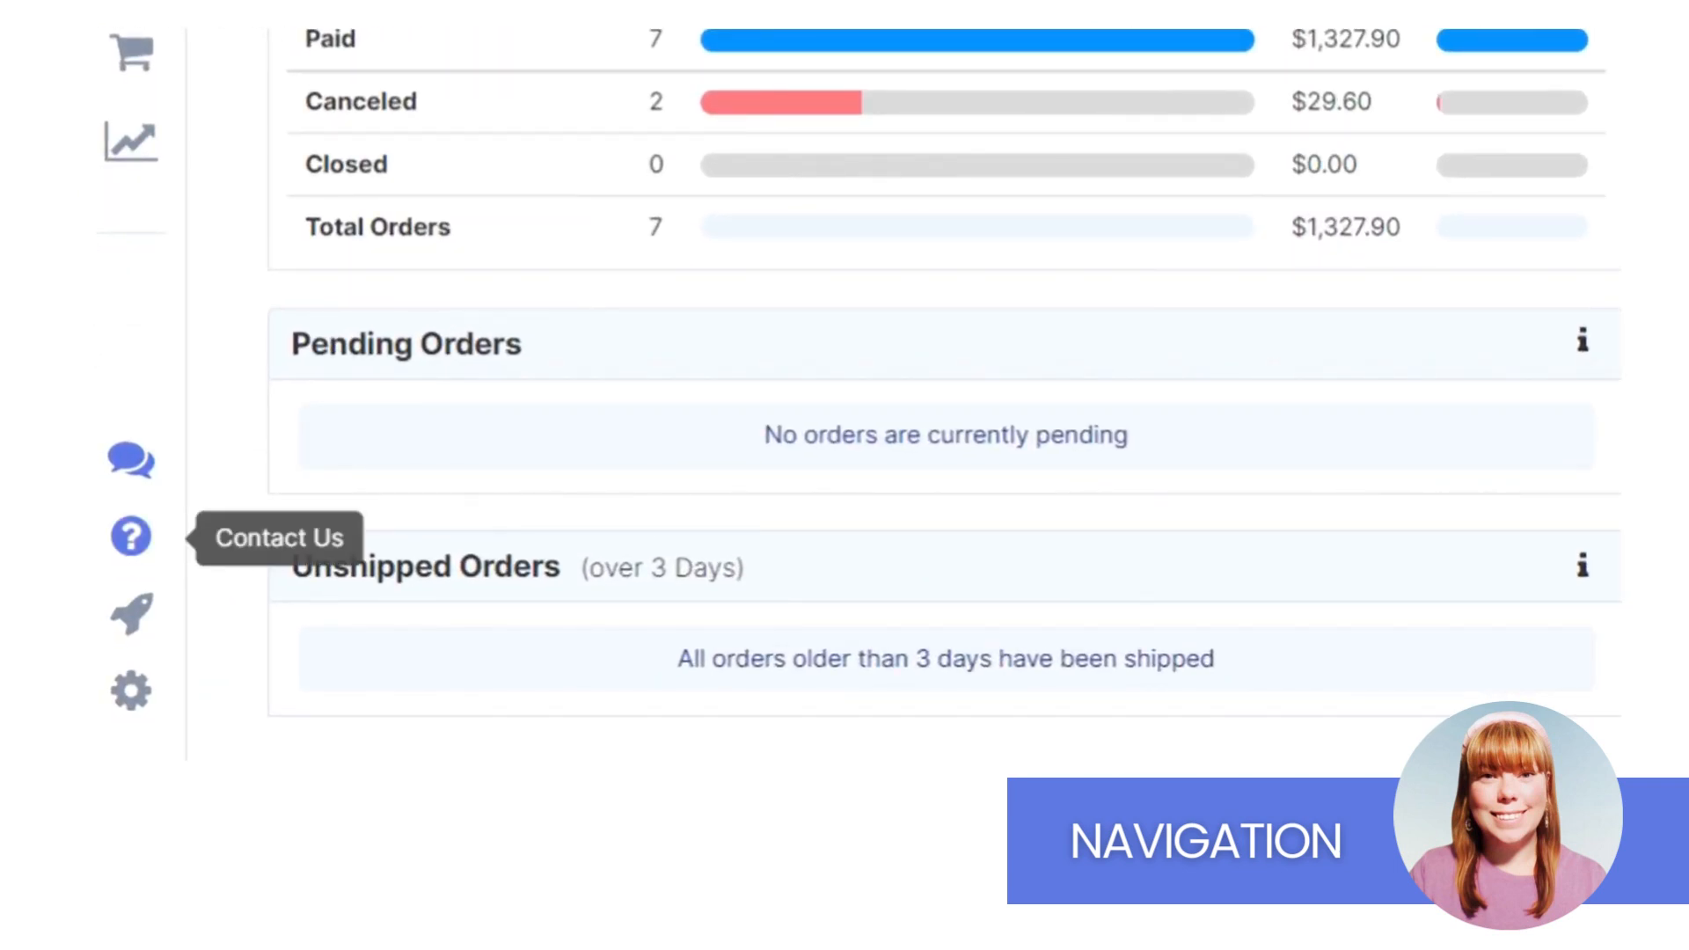
pyautogui.moveTo(129, 614)
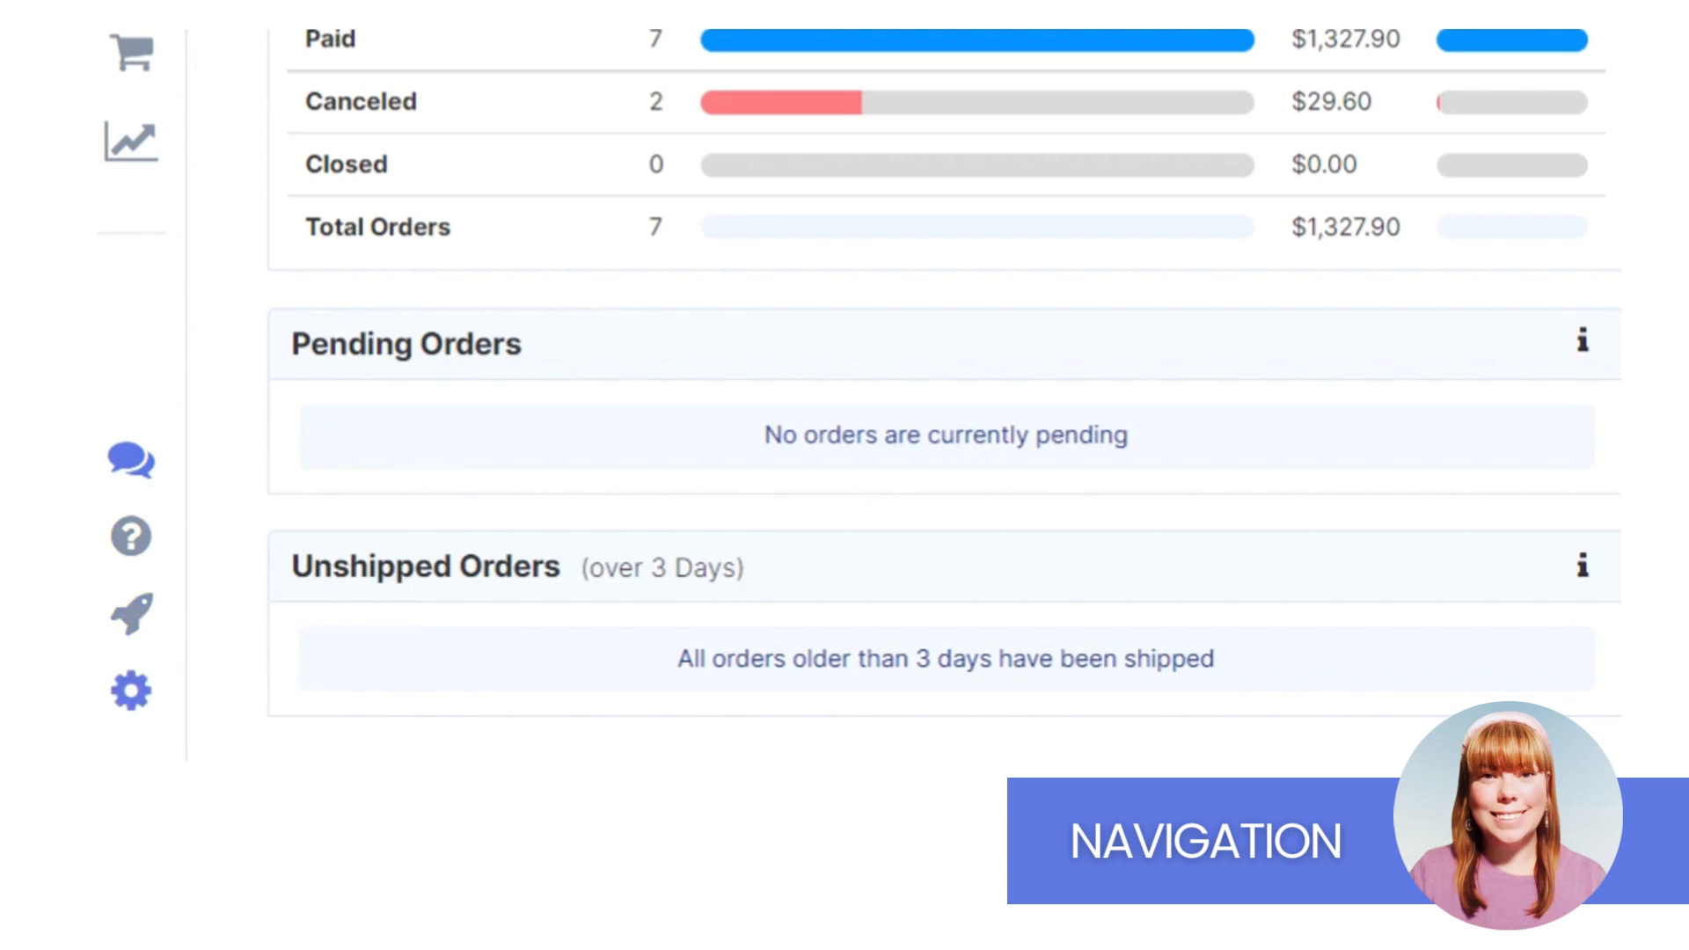
pyautogui.moveTo(128, 697)
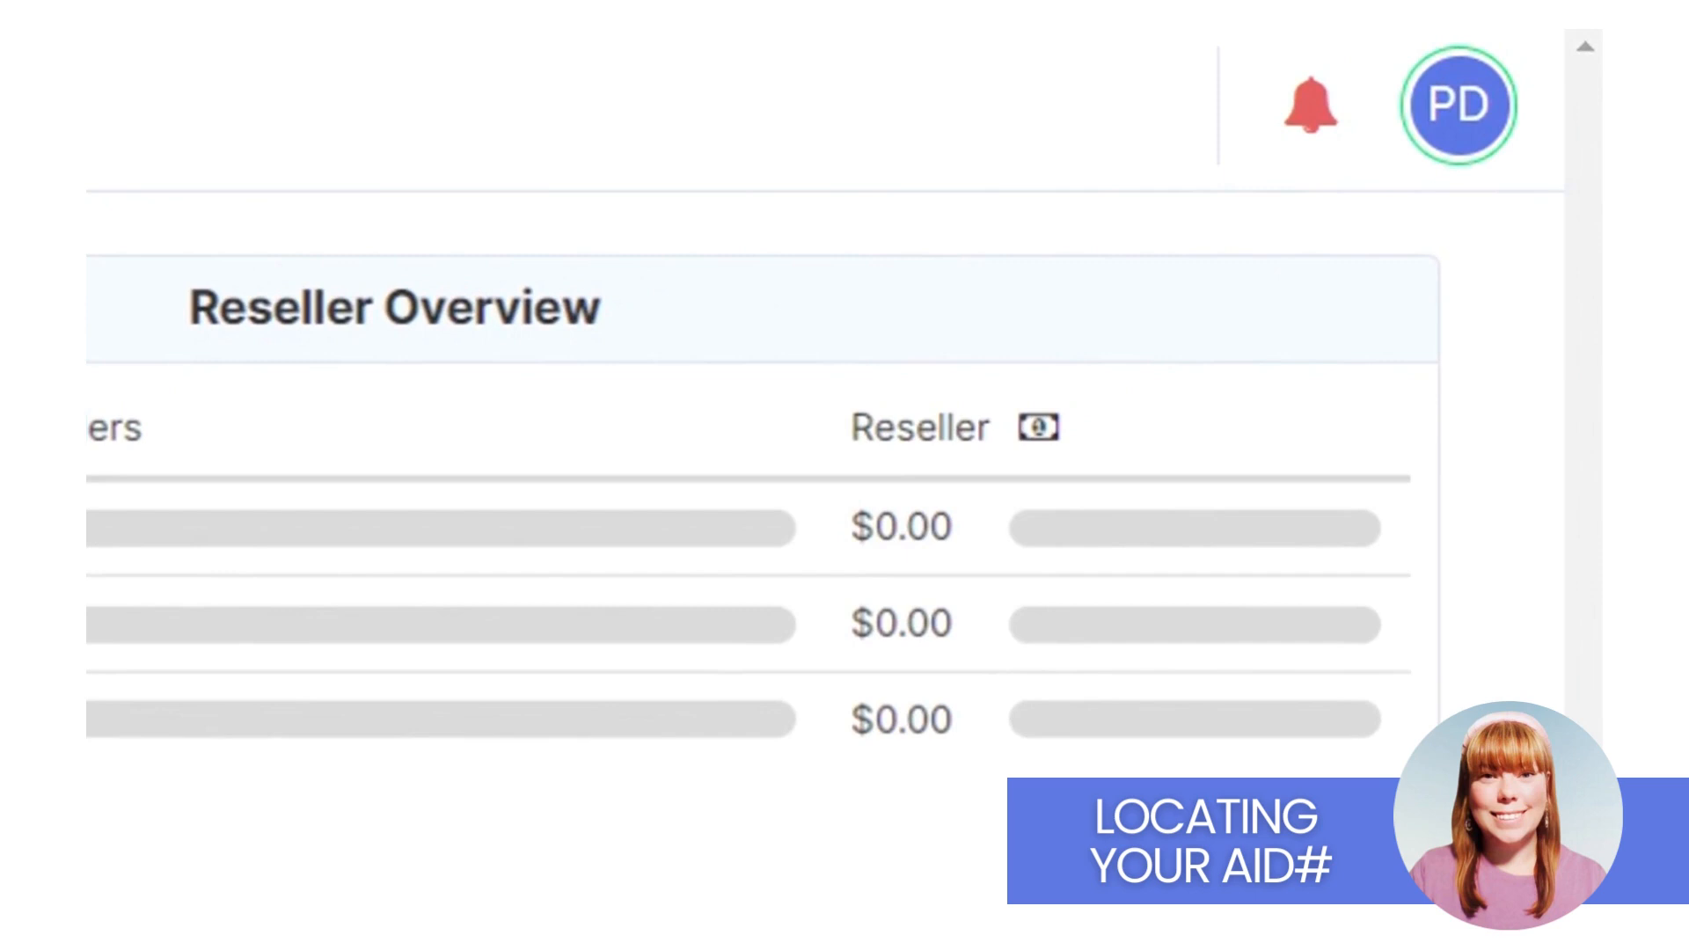
pyautogui.click(1459, 105)
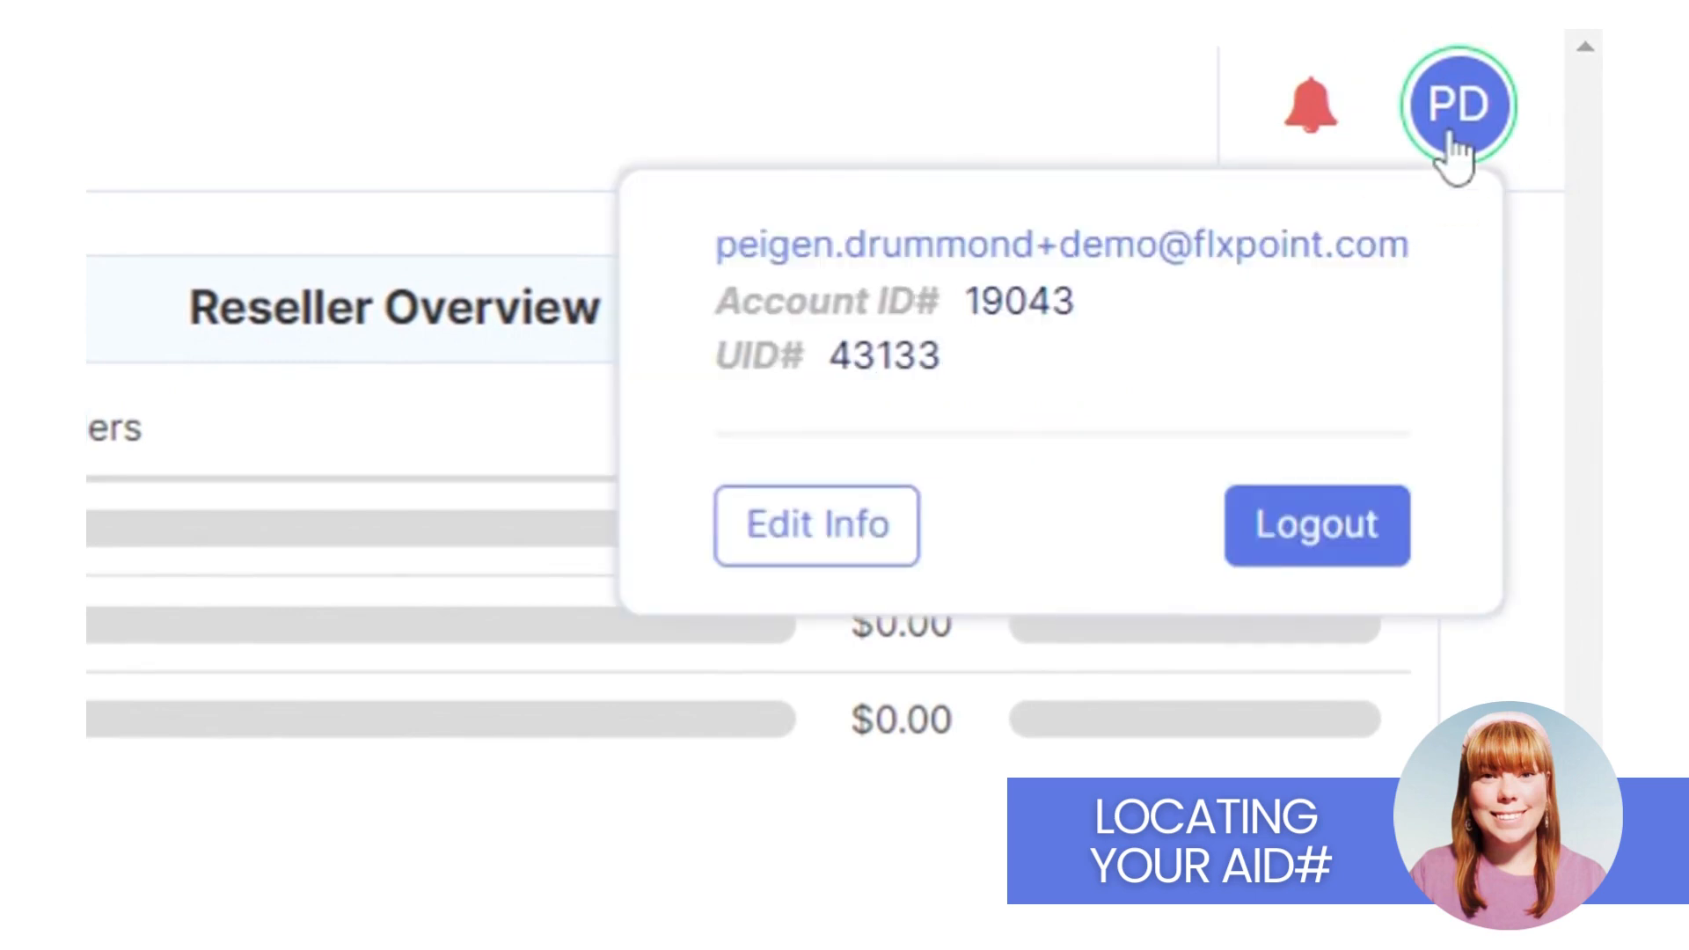
pyautogui.moveTo(1034, 359)
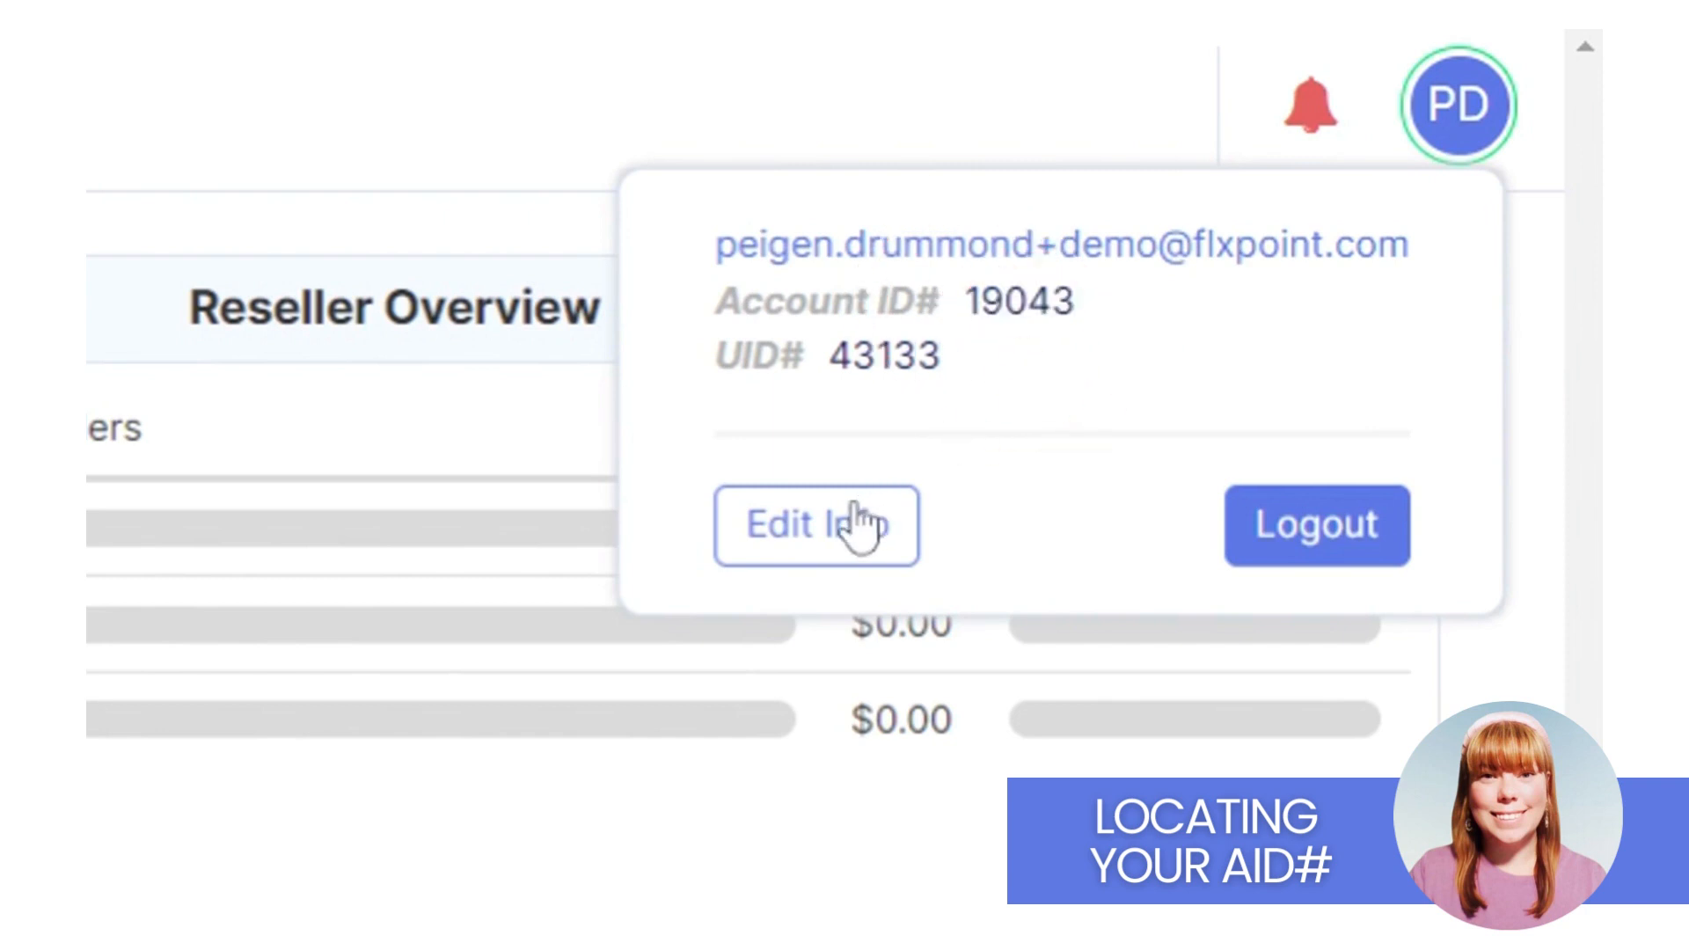
pyautogui.click(815, 527)
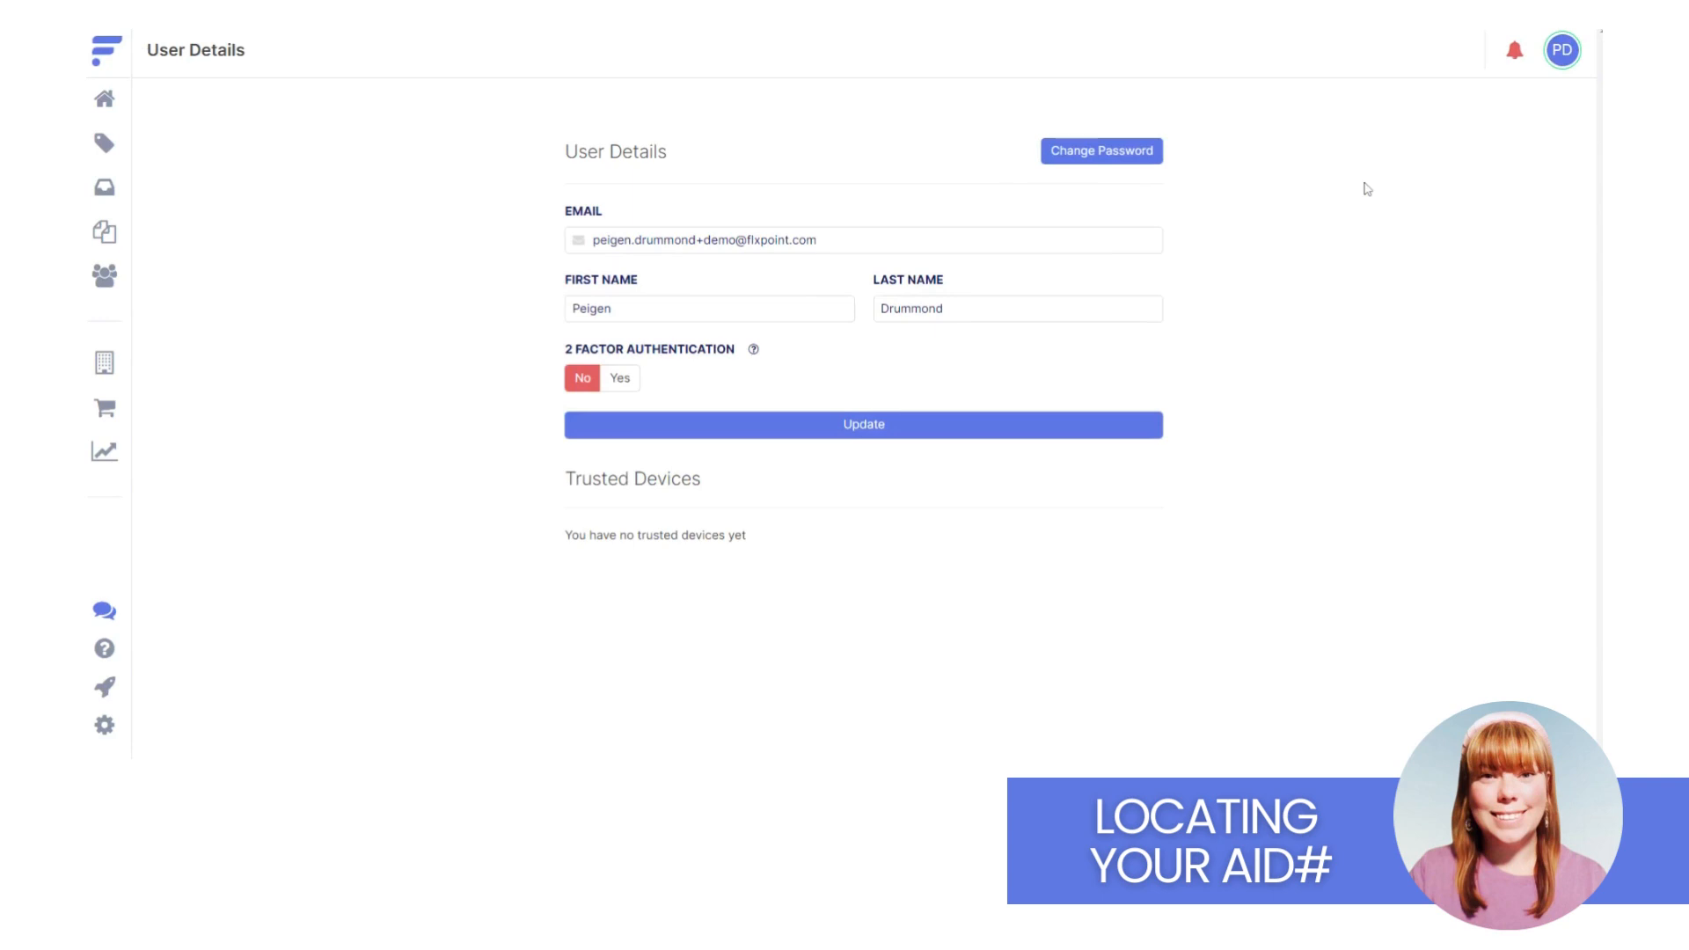
pyautogui.click(105, 143)
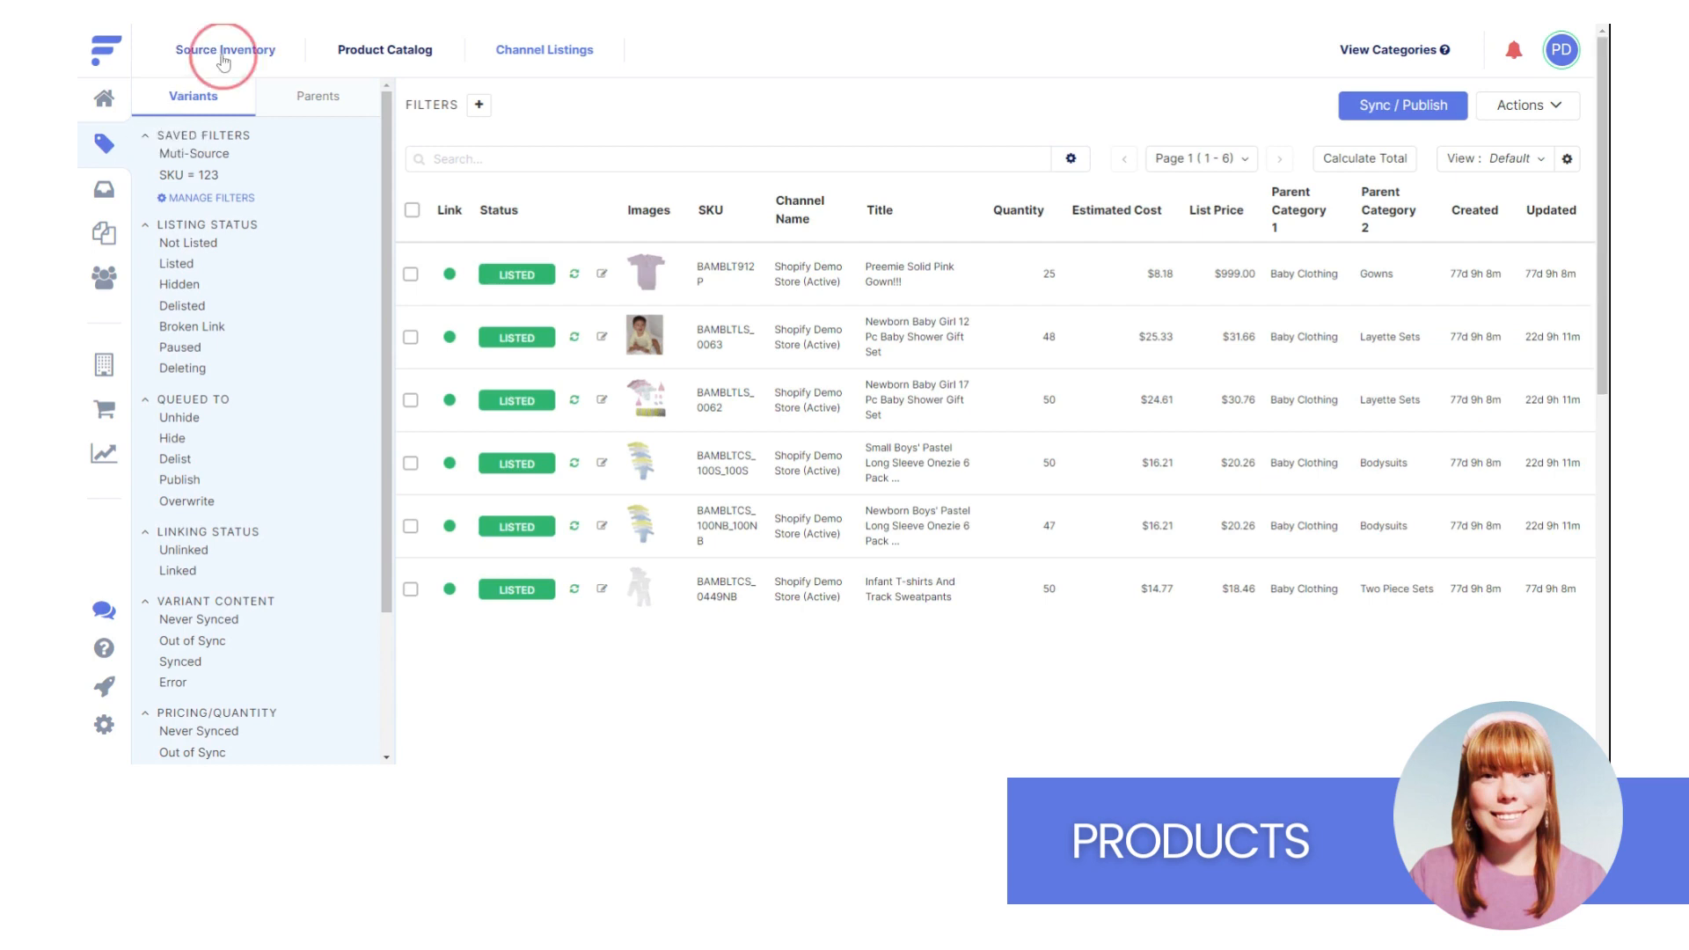
# Browse the Source Inventory, Product Catalog and Channel Listings tabs, ending on Channel Listings.
pyautogui.click(226, 50)
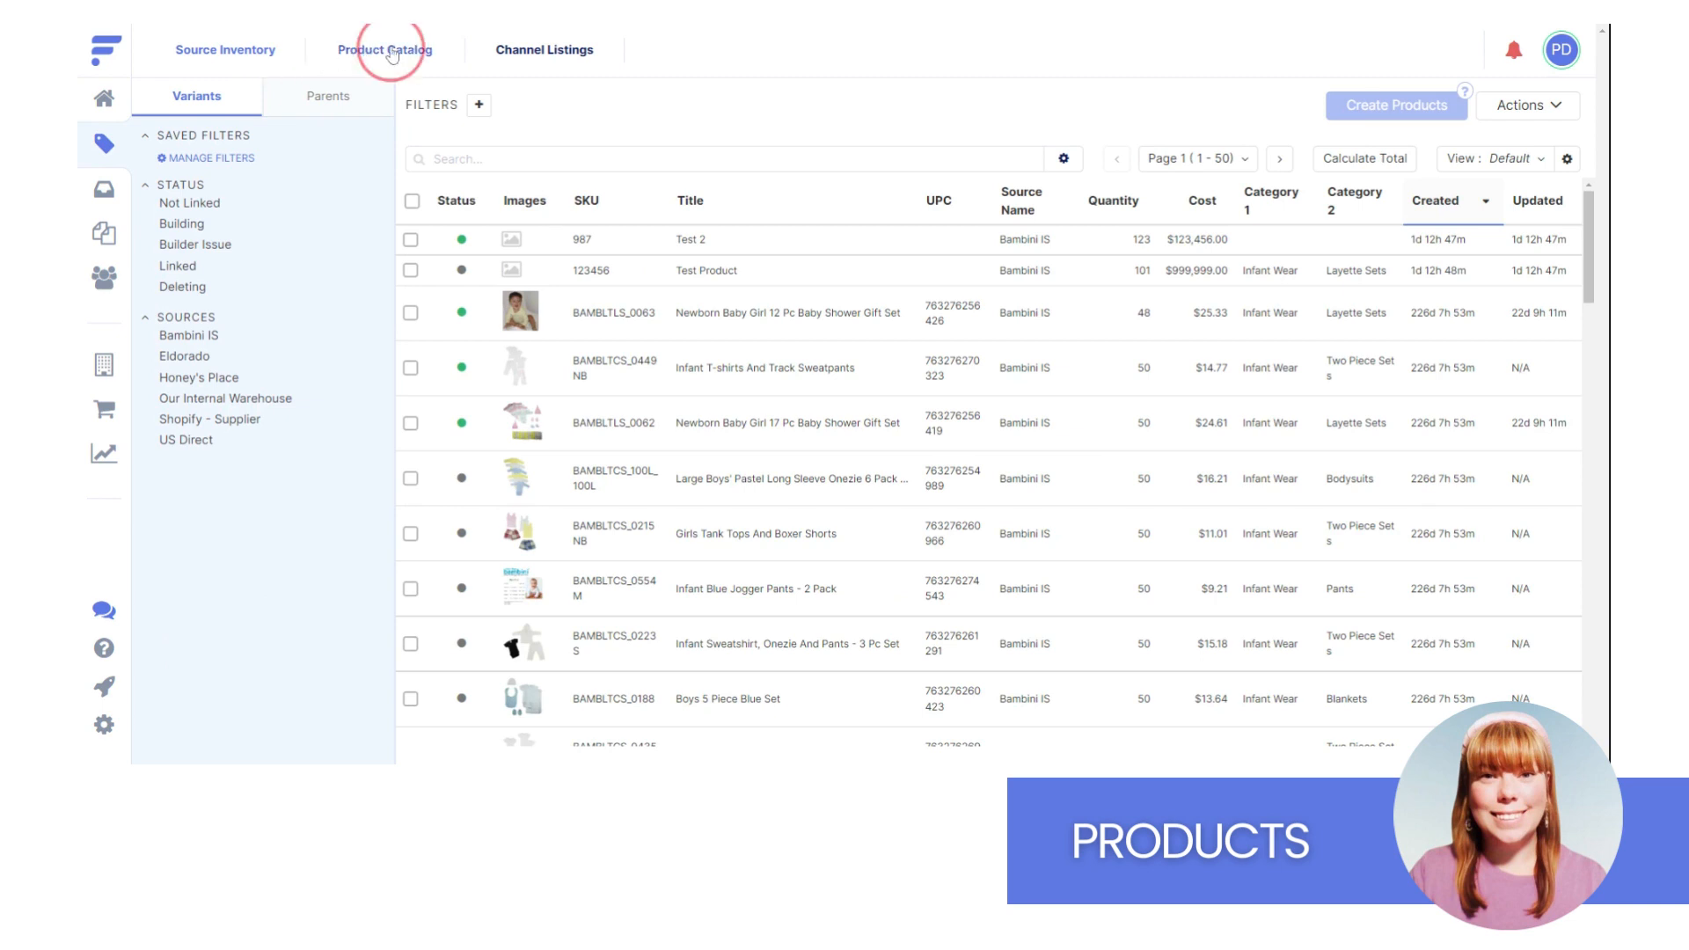
pyautogui.click(383, 50)
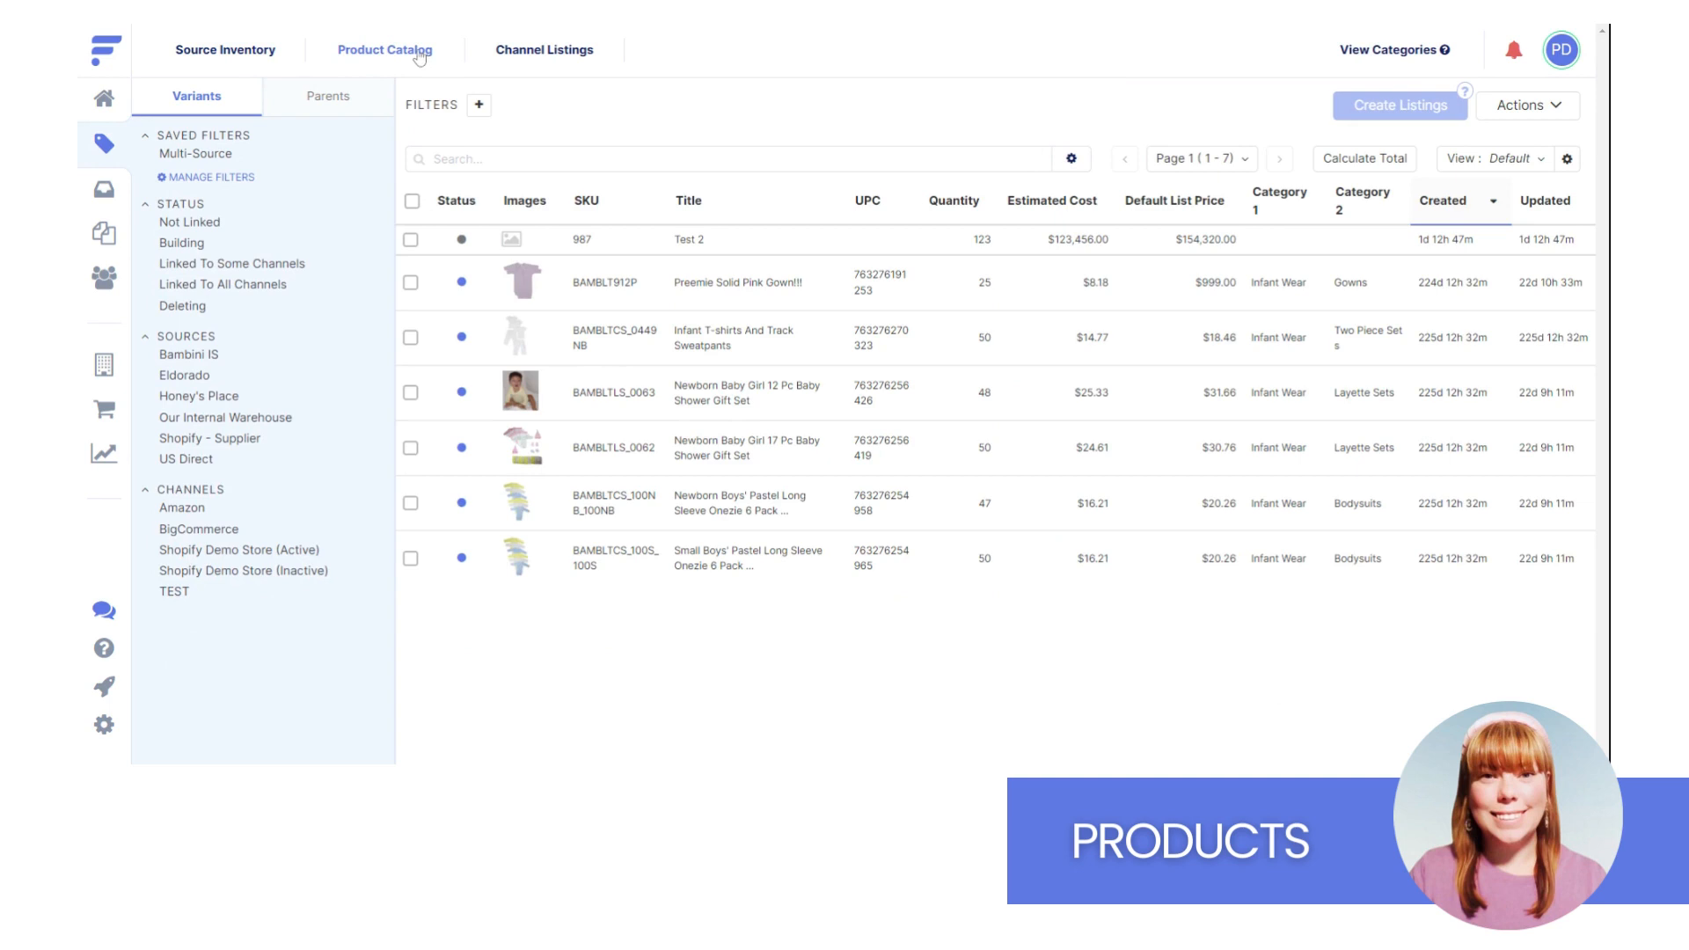
pyautogui.click(544, 49)
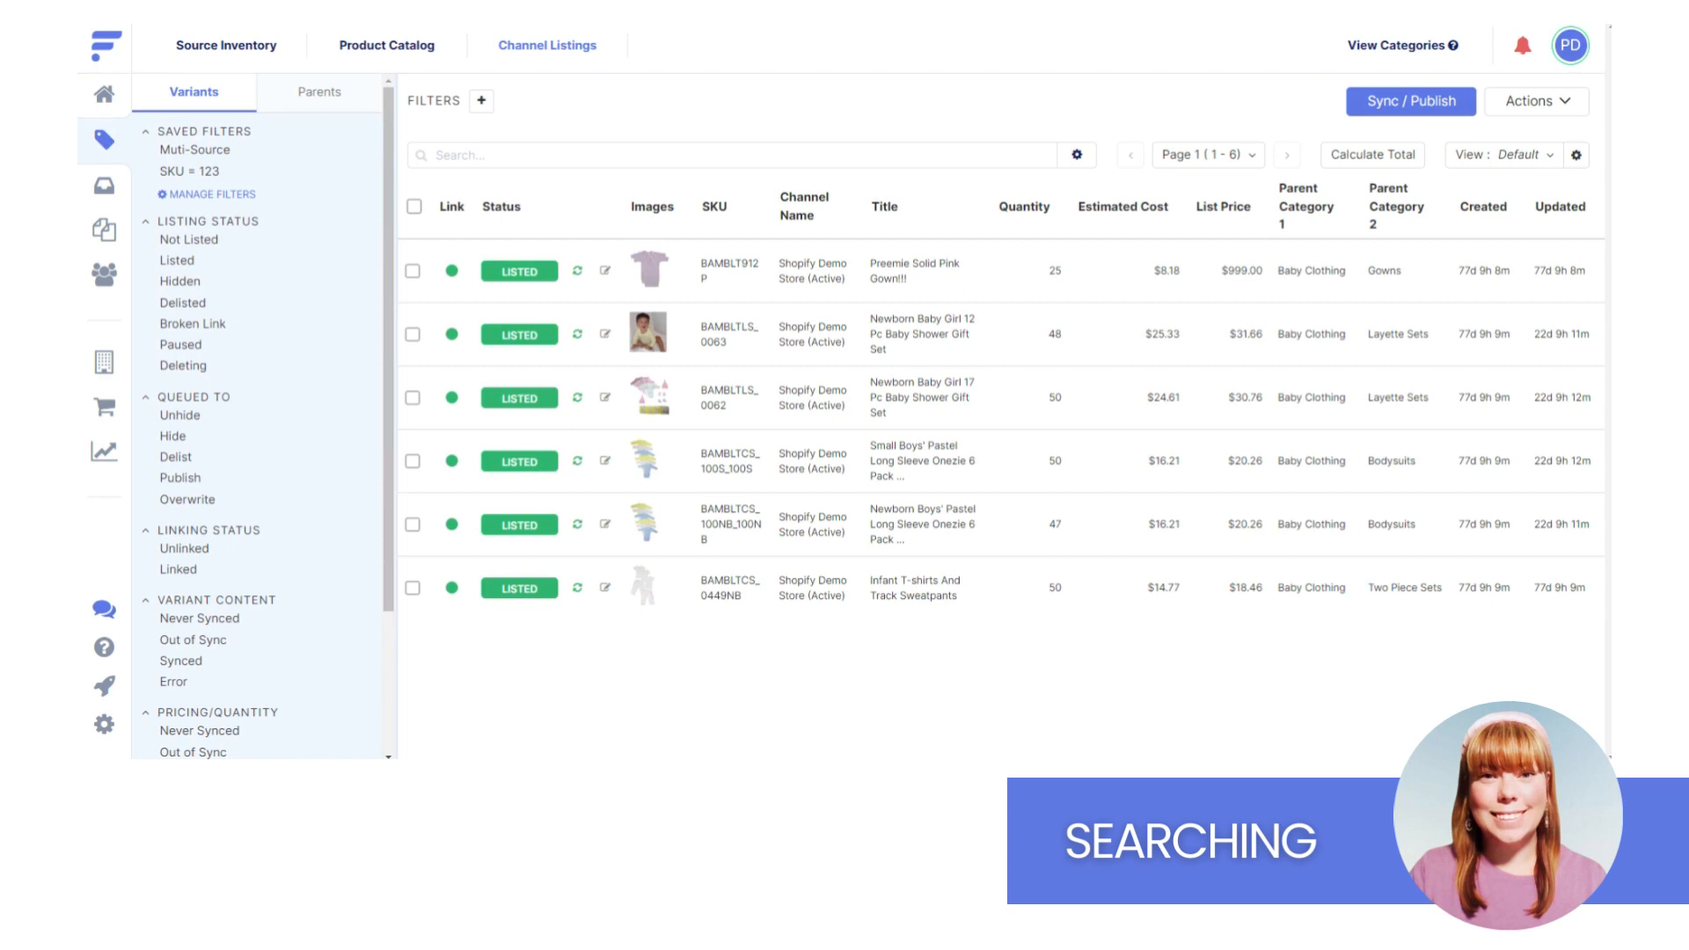
pyautogui.moveTo(658, 208)
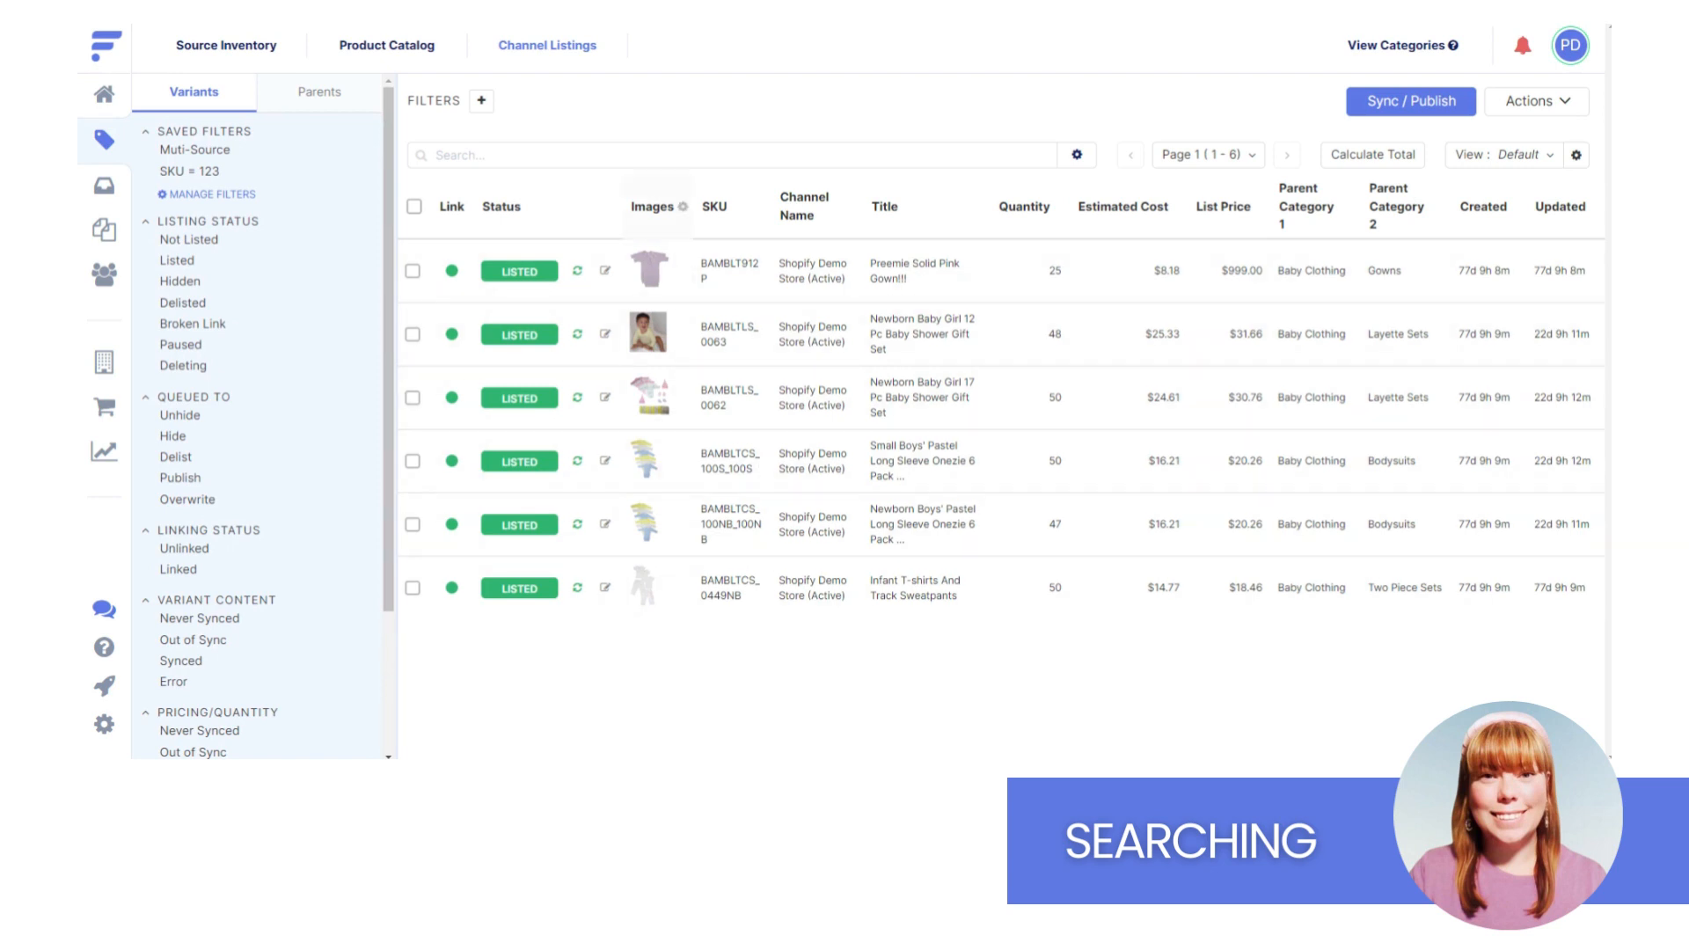
# Search Channel Listings for 'Bamb' and bring up the list of searchable fields.
pyautogui.click(733, 155)
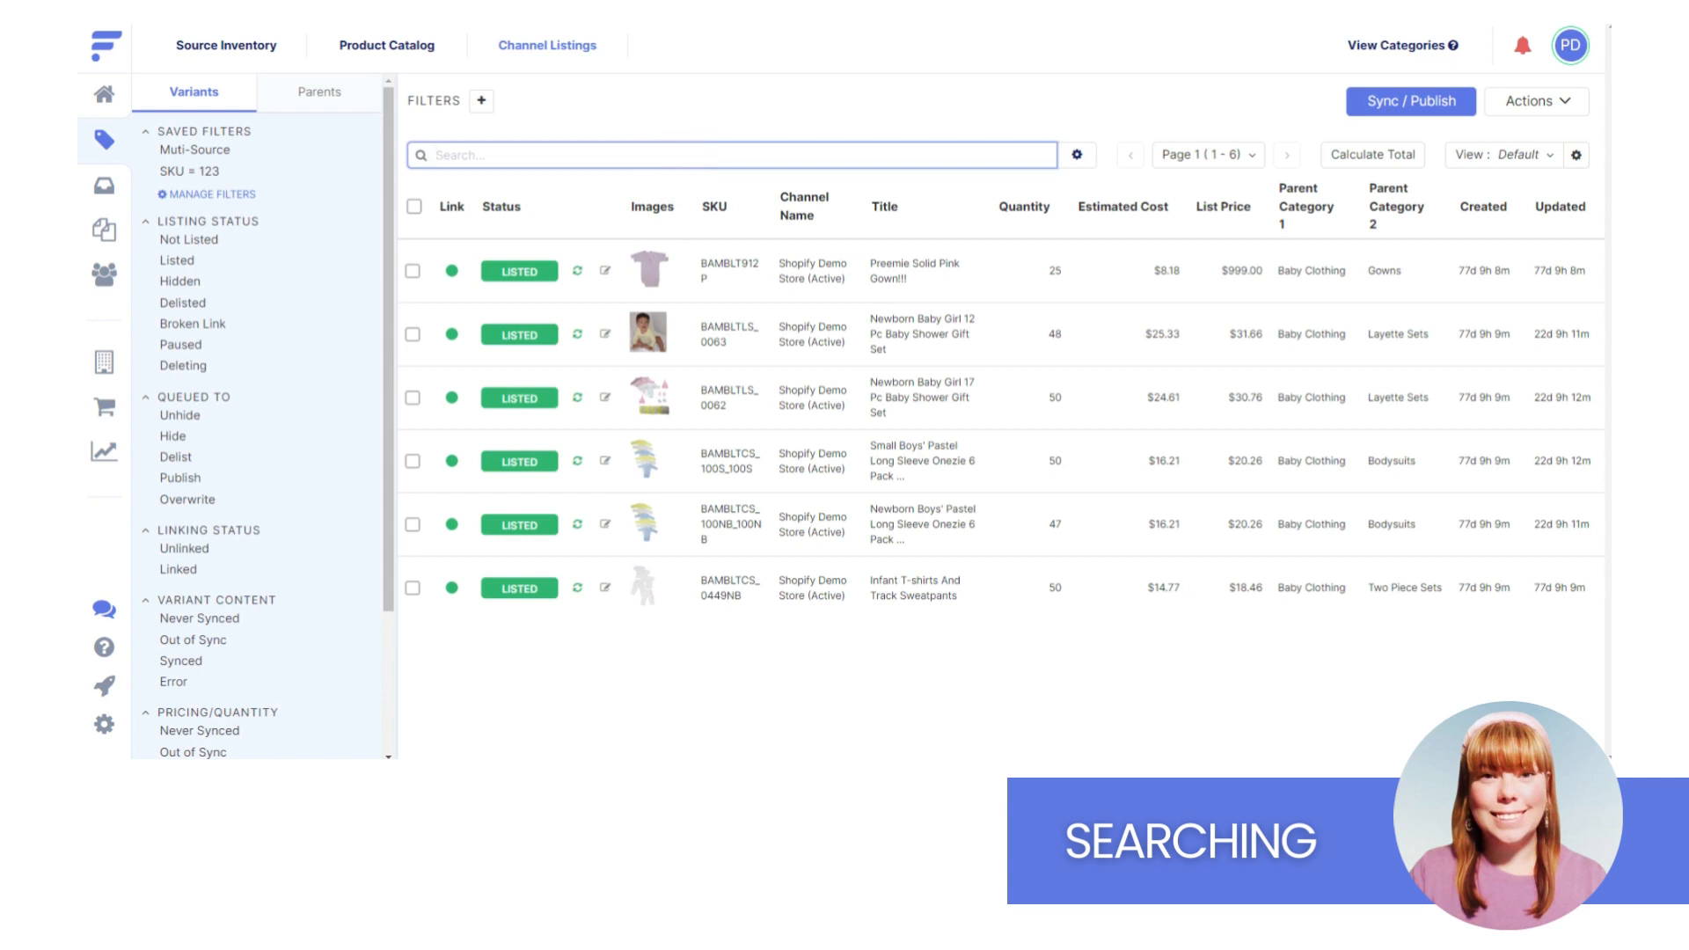
pyautogui.write('Bamb')
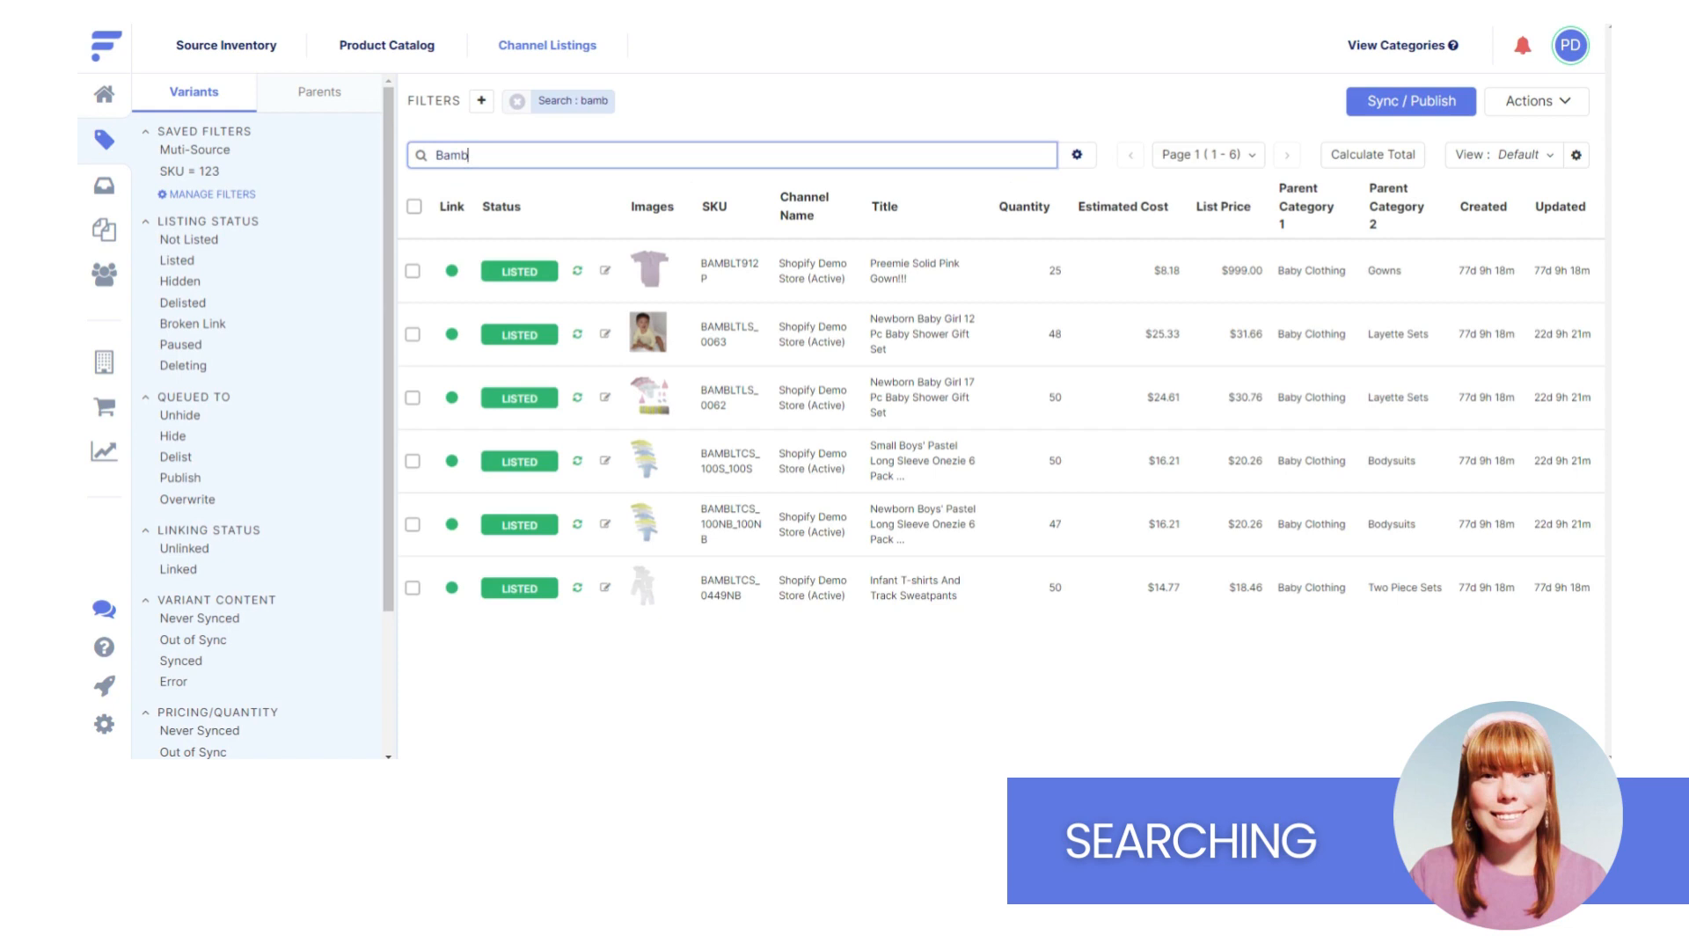
pyautogui.moveTo(1069, 154)
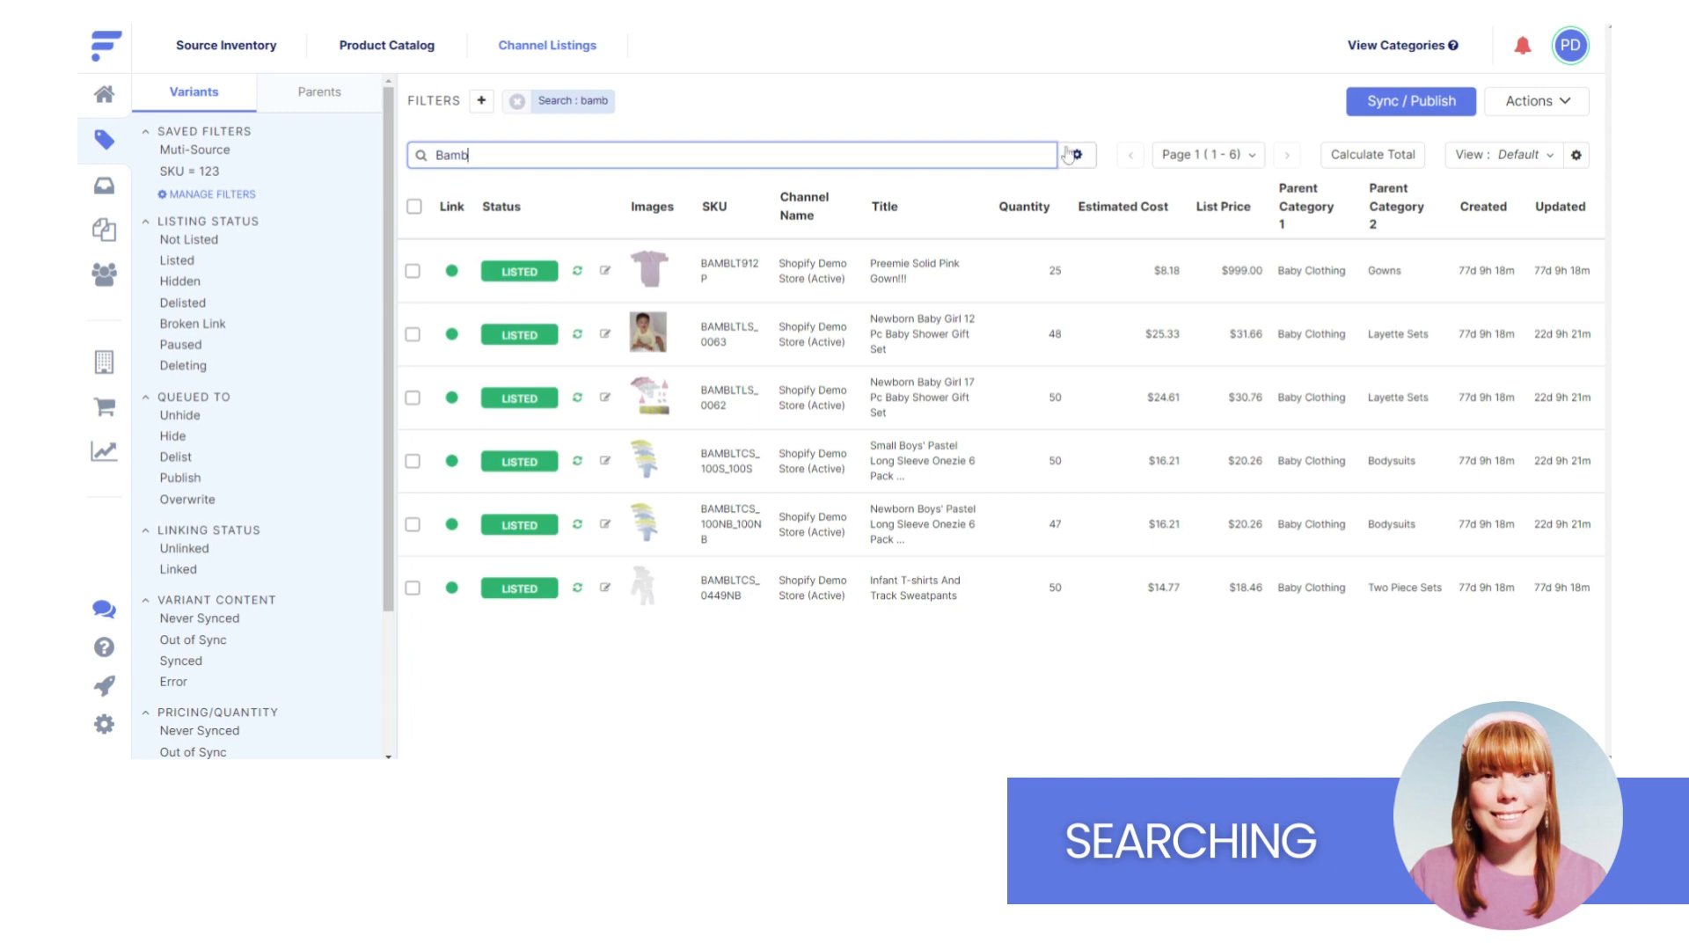
pyautogui.click(1074, 155)
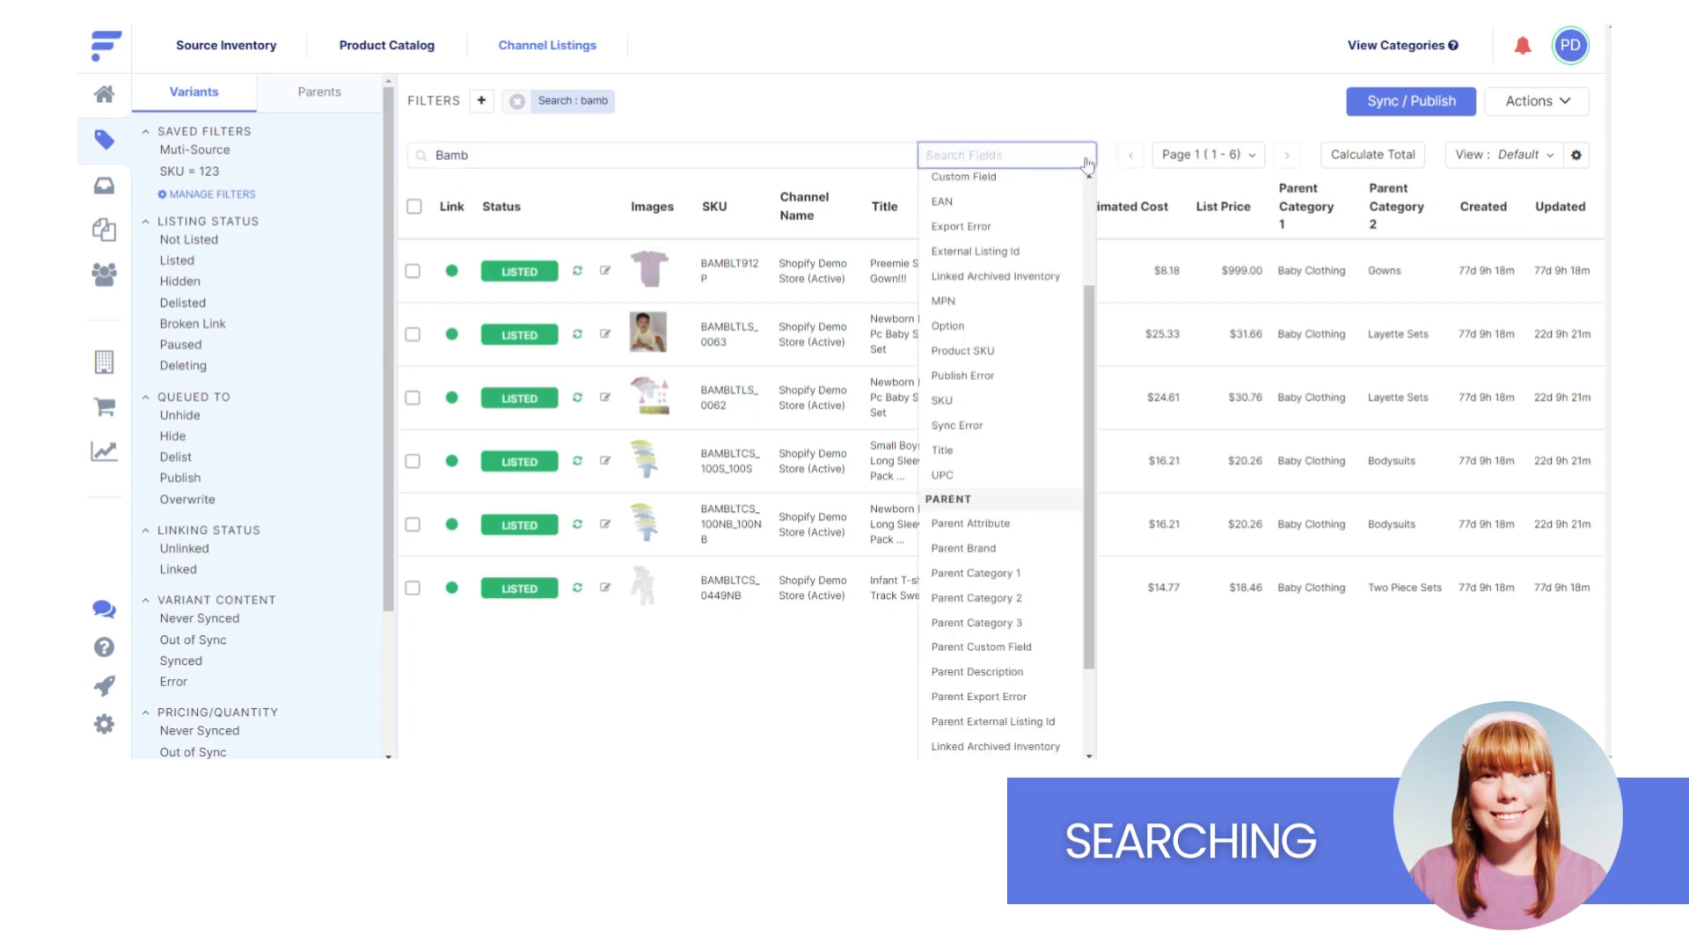
pyautogui.moveTo(978, 549)
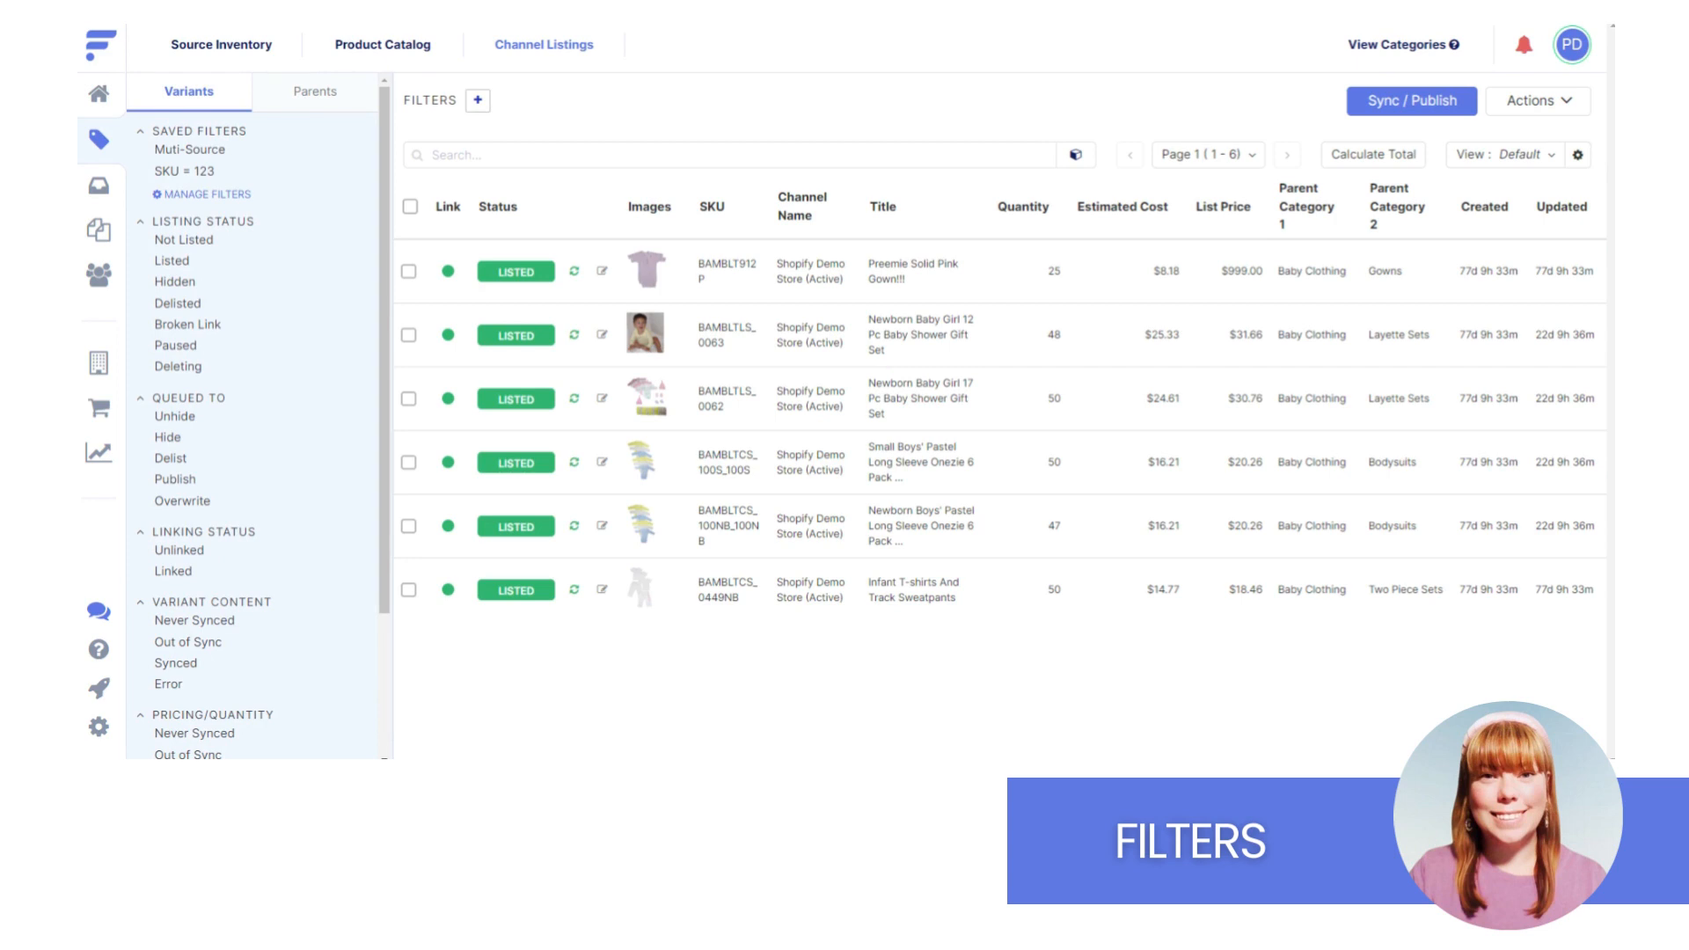
# Add a 'MAP is Empty' filter to Channel Listings, which returns no matching listings.
pyautogui.click(477, 101)
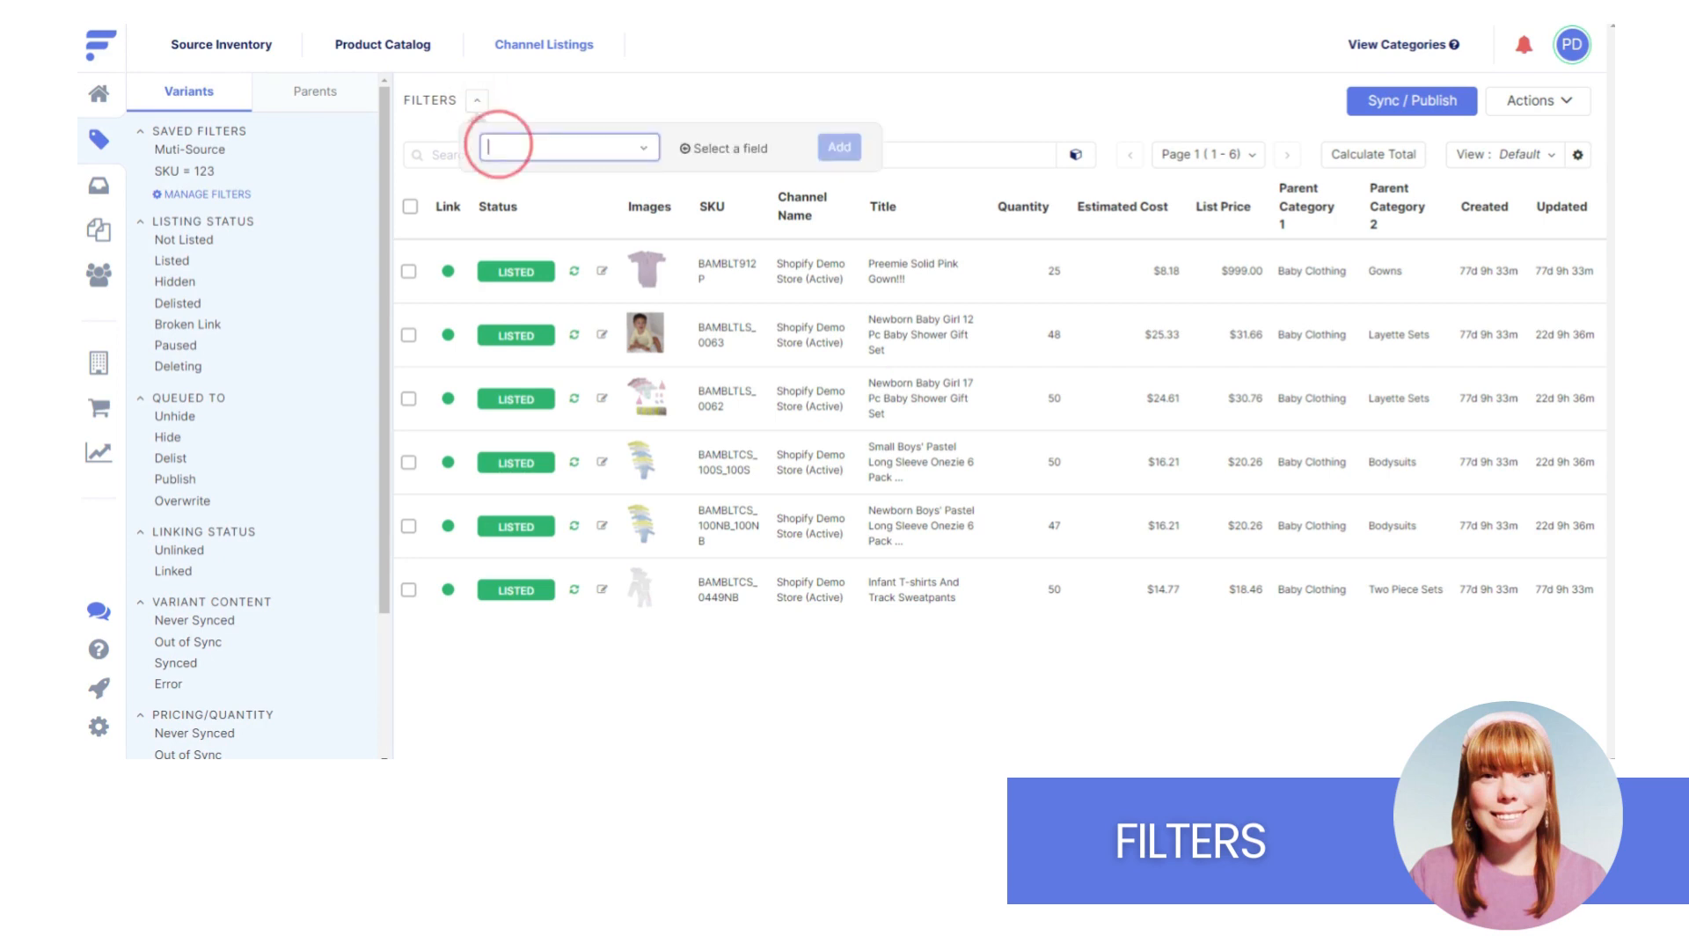
pyautogui.write('map')
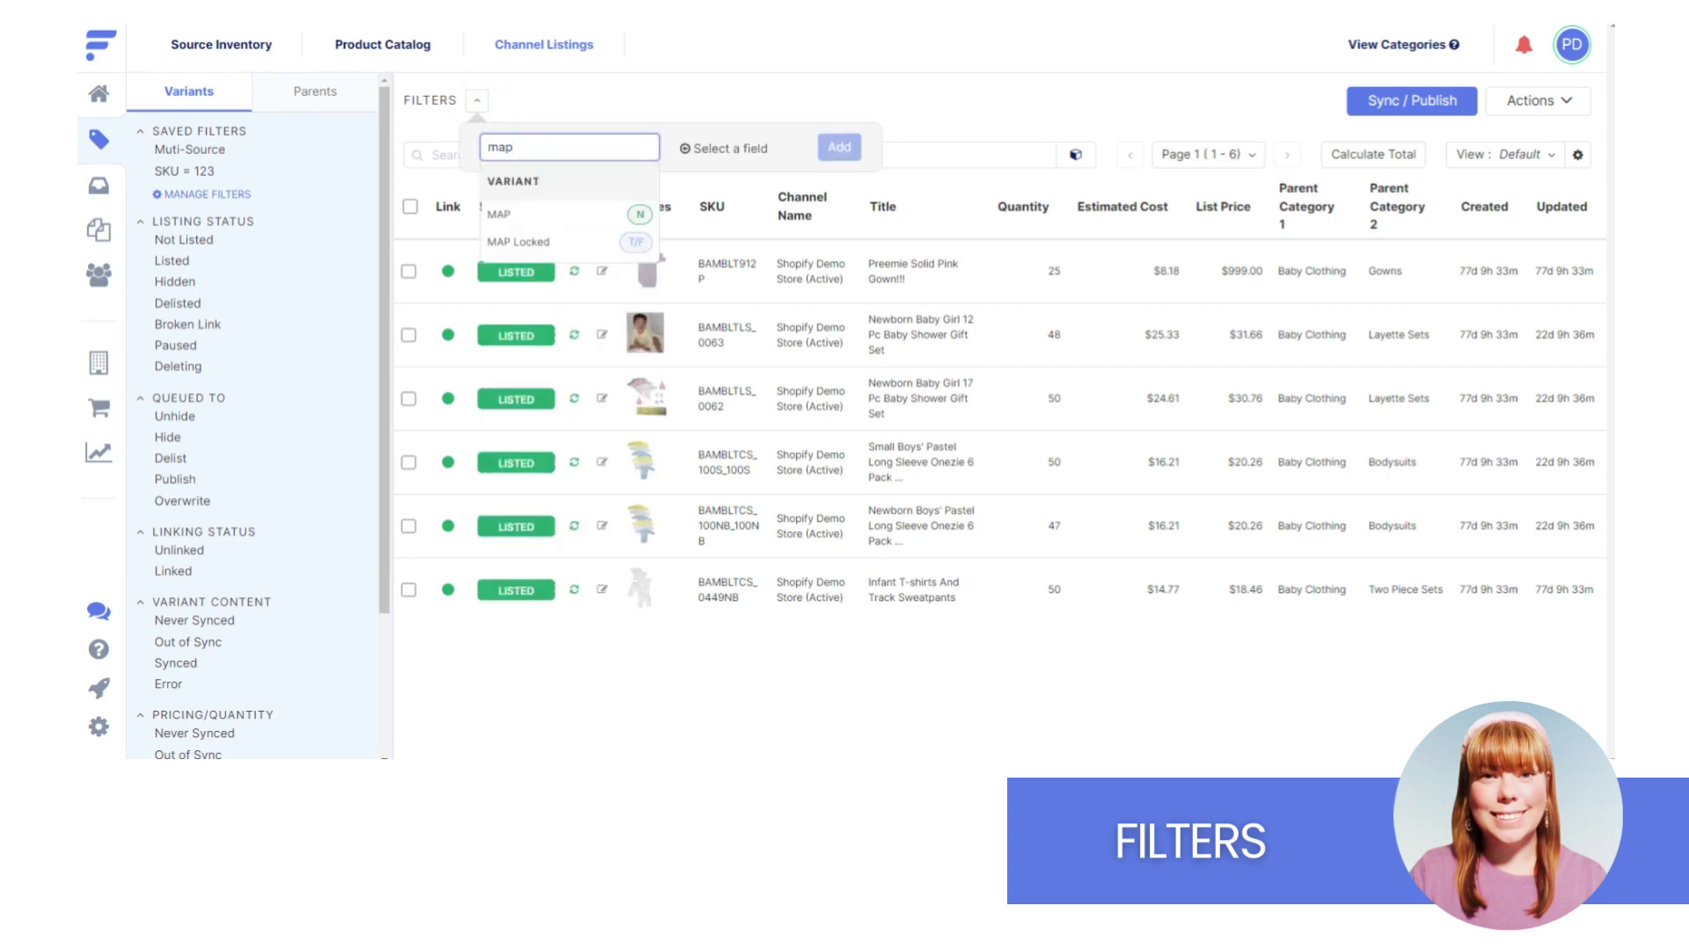
pyautogui.click(498, 213)
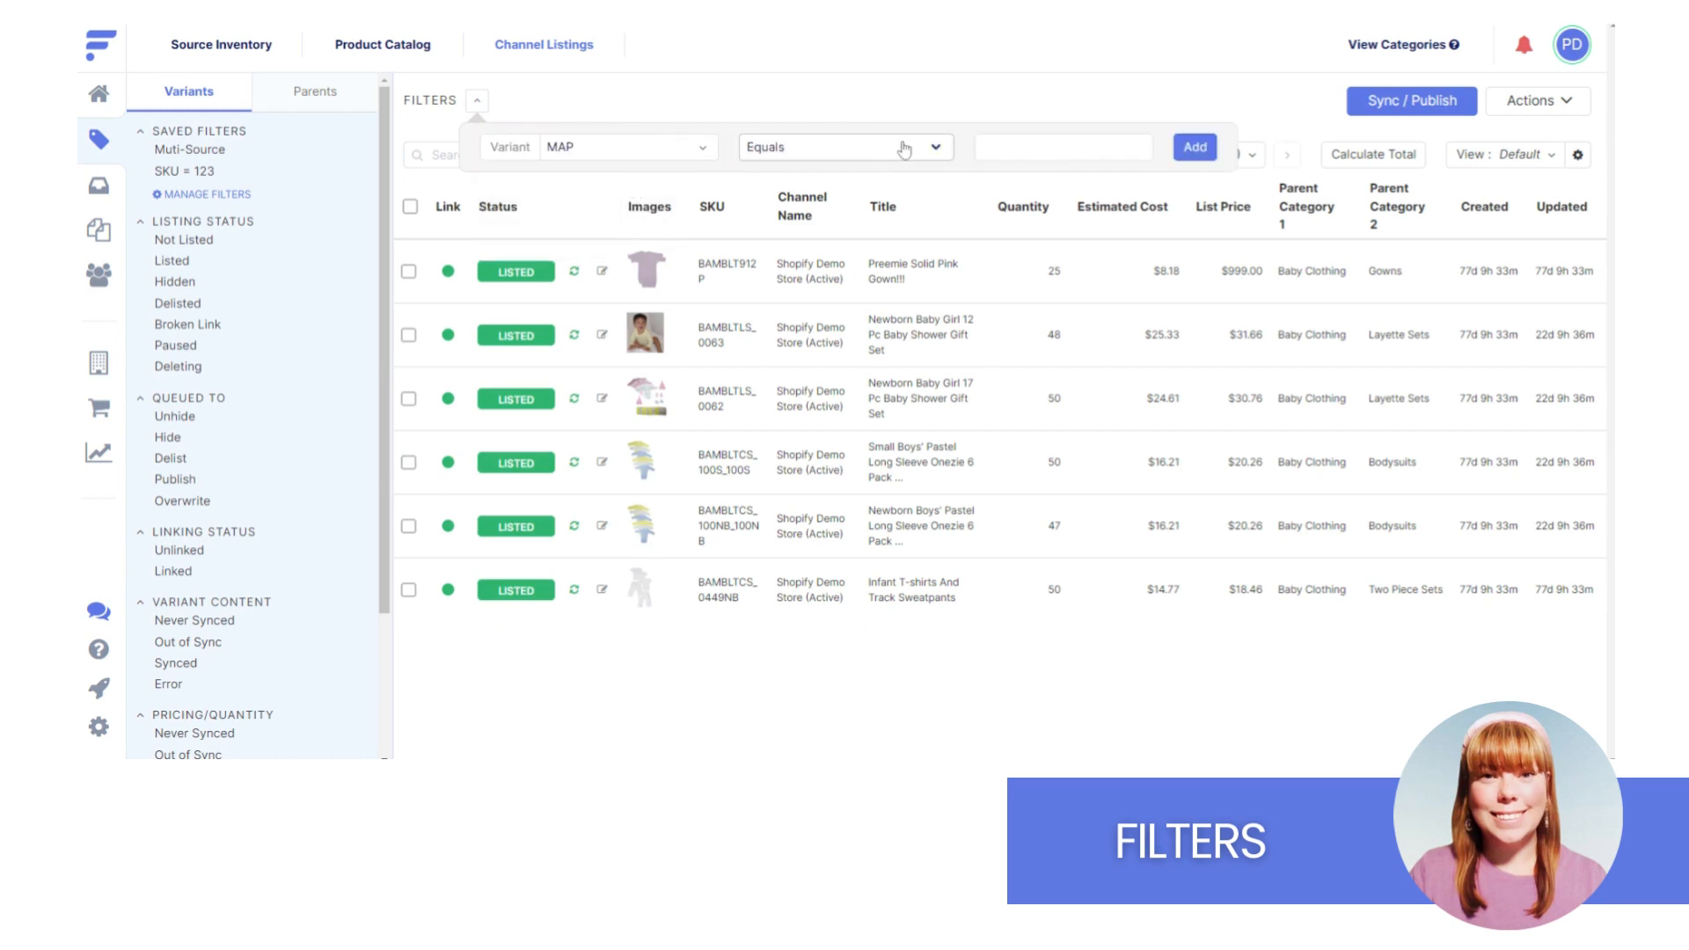
pyautogui.click(846, 147)
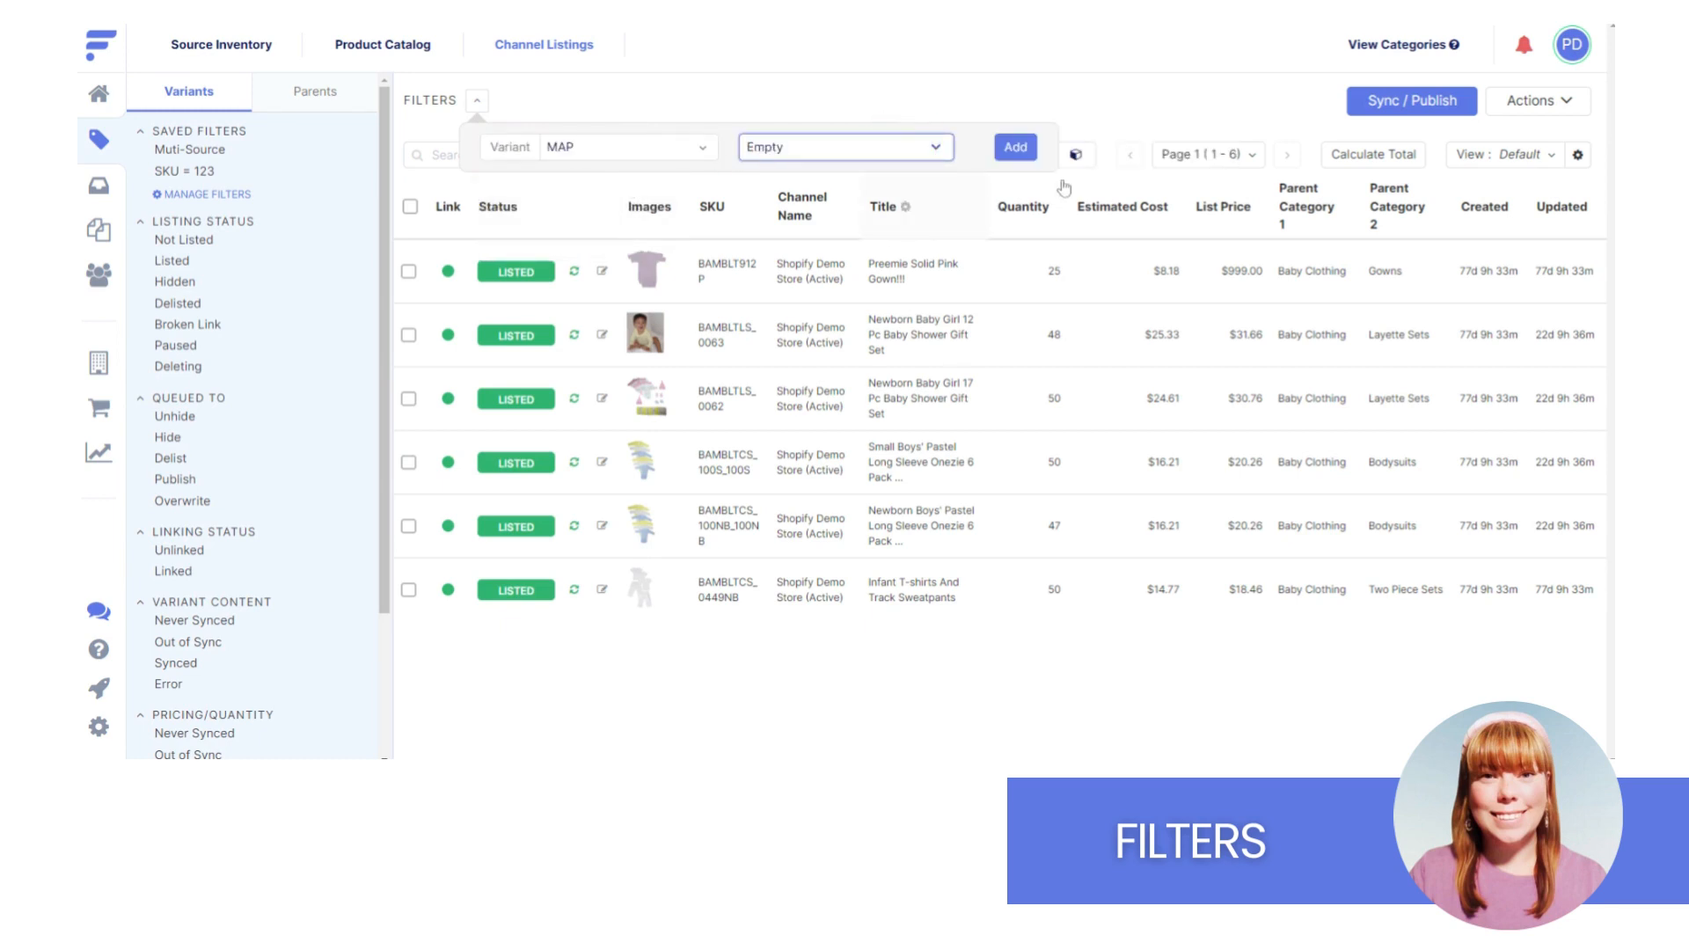
pyautogui.click(1014, 147)
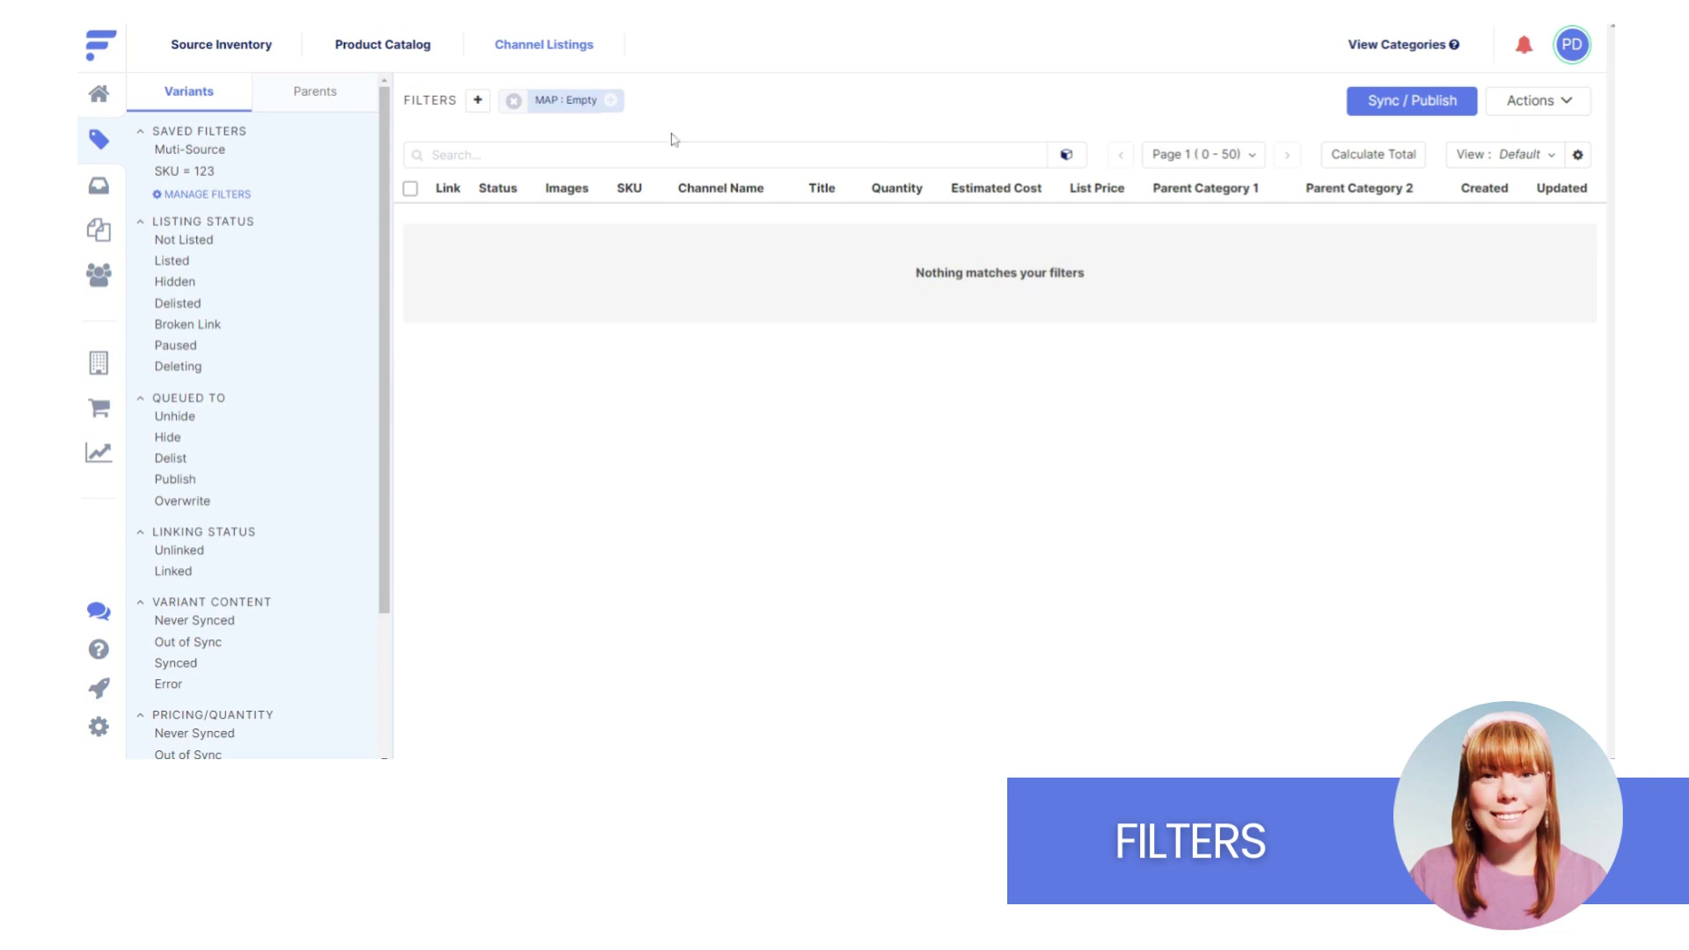
pyautogui.click(97, 186)
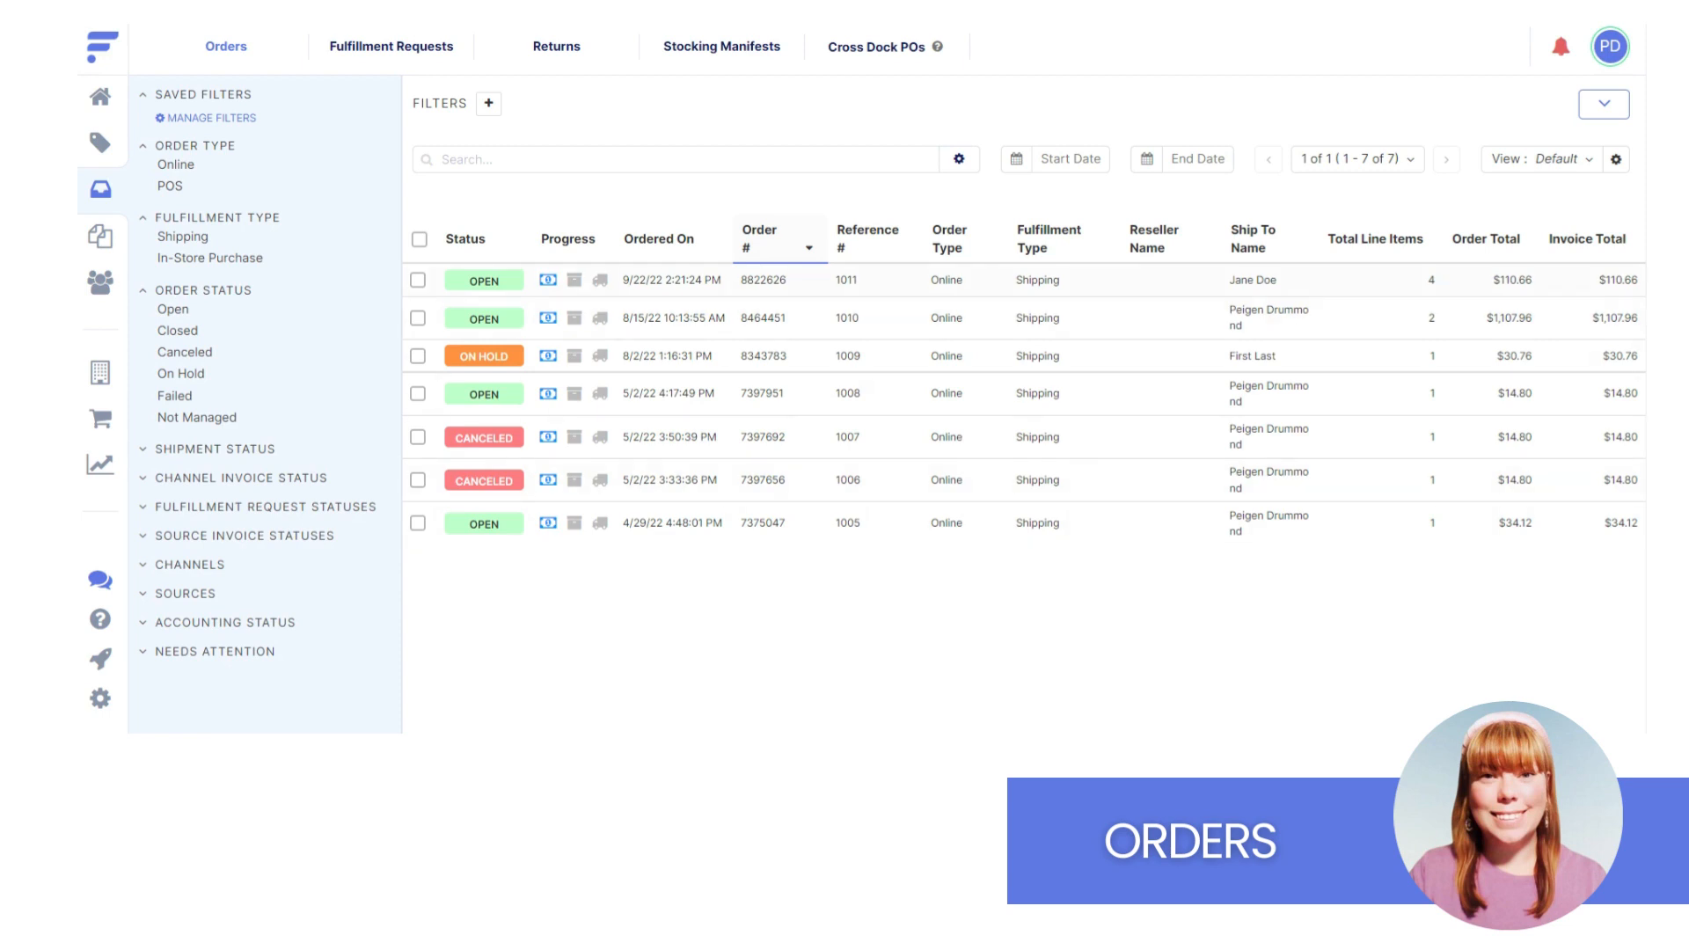
pyautogui.moveTo(548, 280)
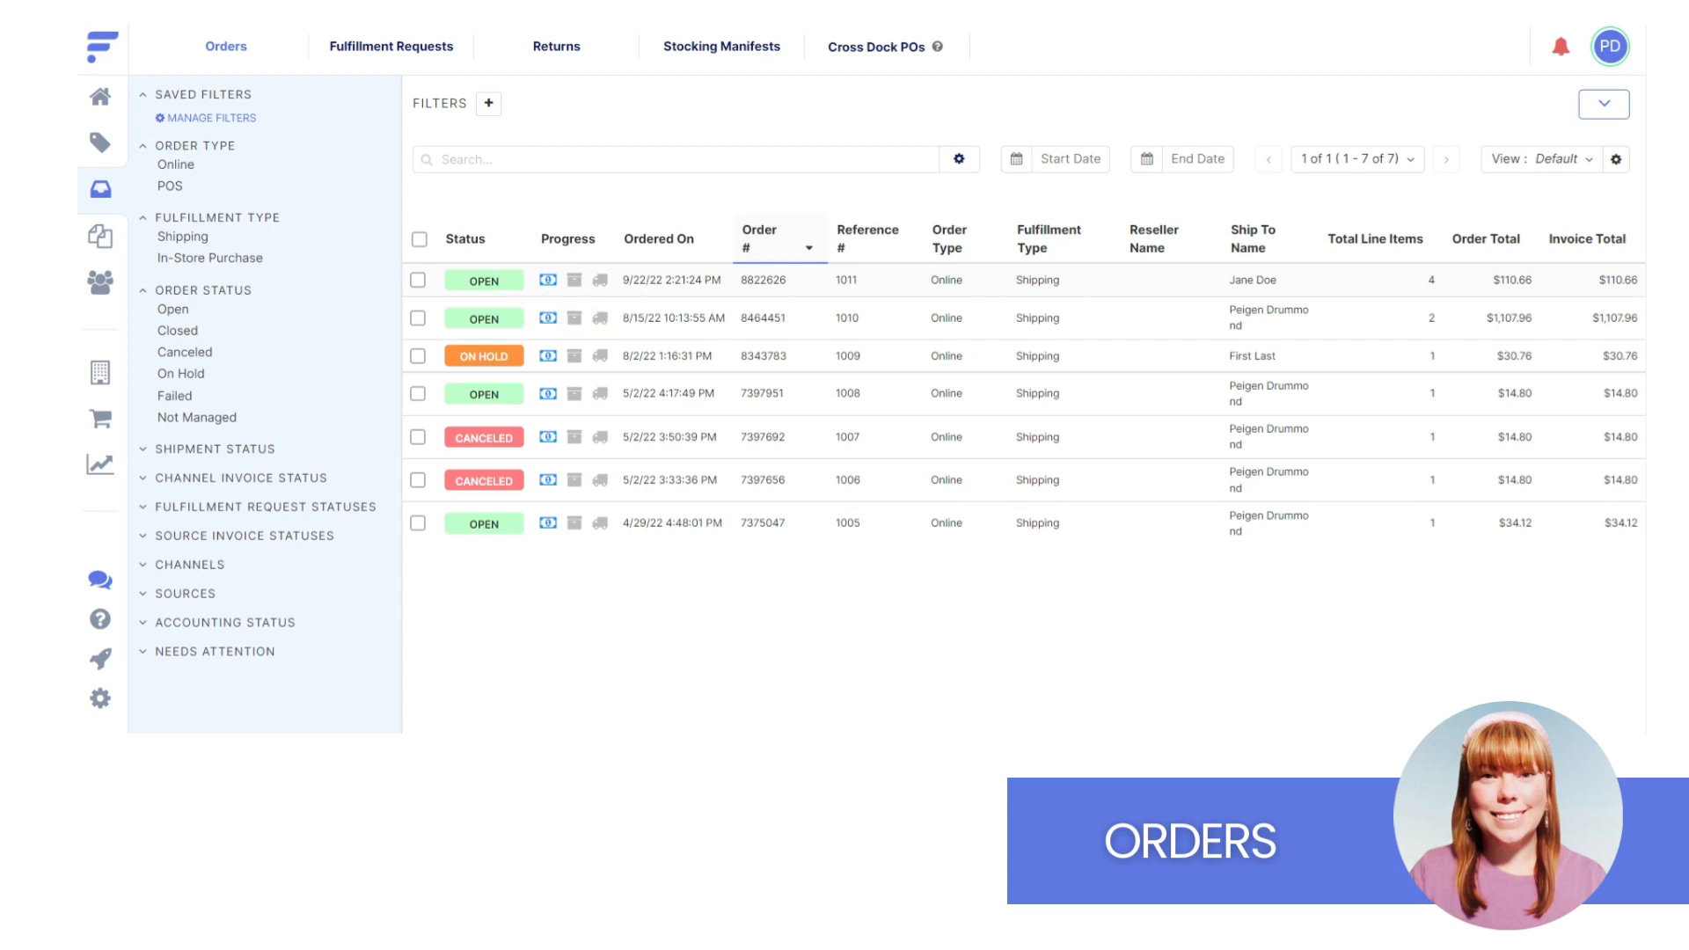
pyautogui.moveTo(602, 280)
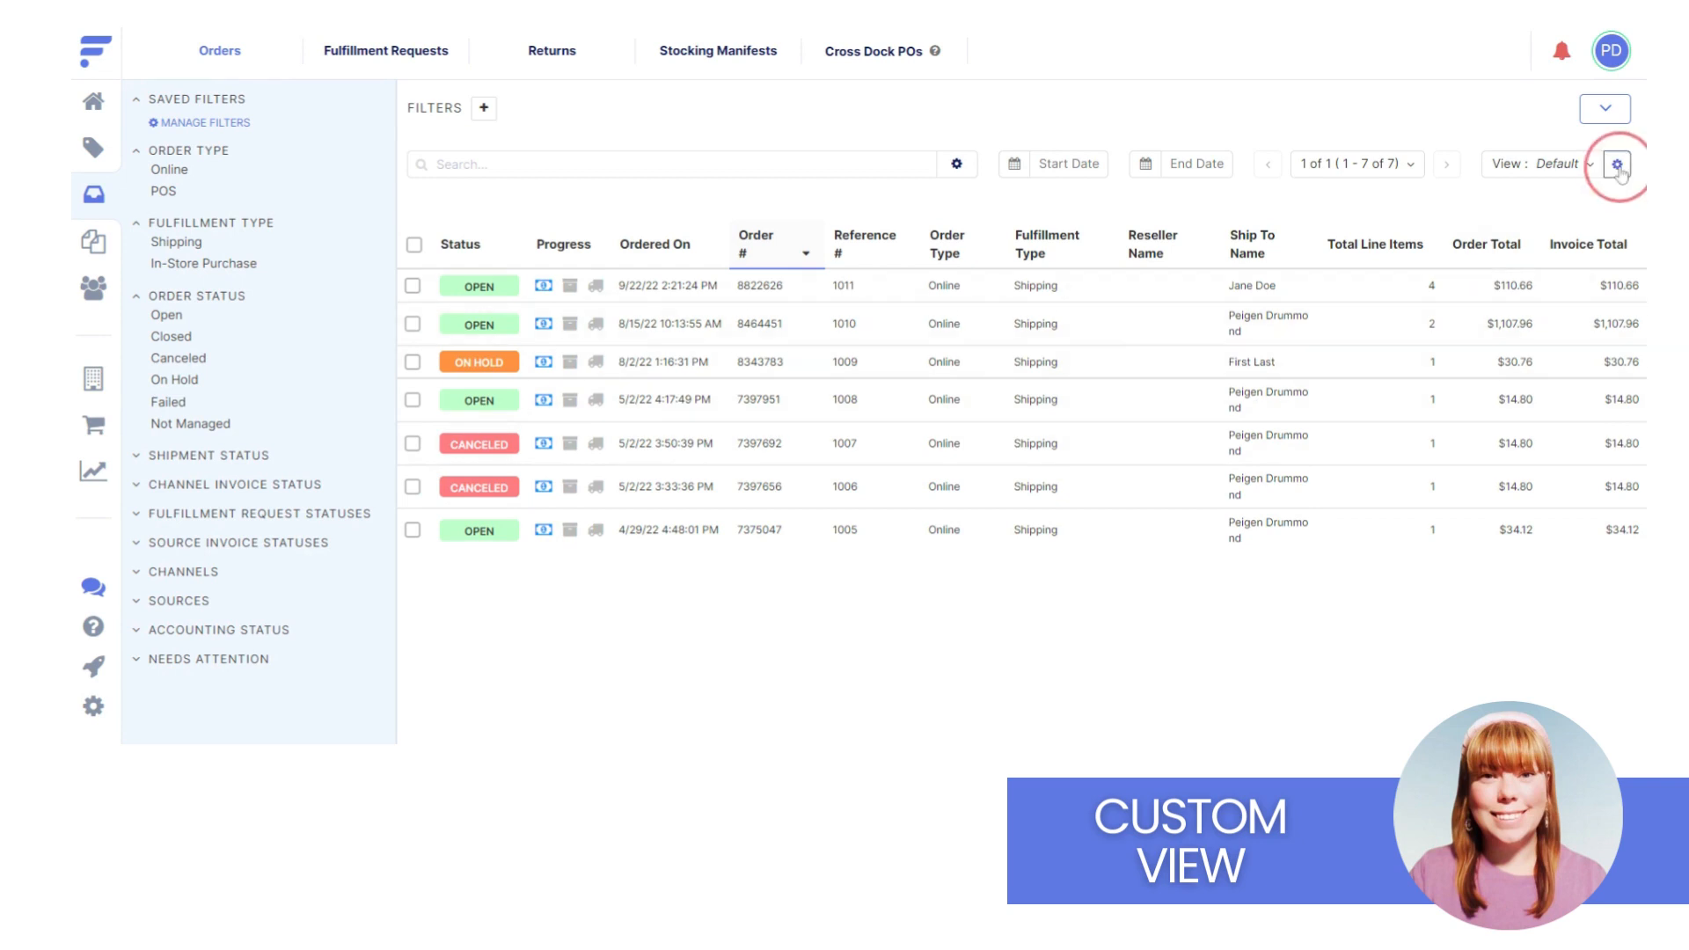
# Save a new Orders view, View #2, with Fulfillment Type after Ordered On and Allocation Status added.
pyautogui.click(1618, 165)
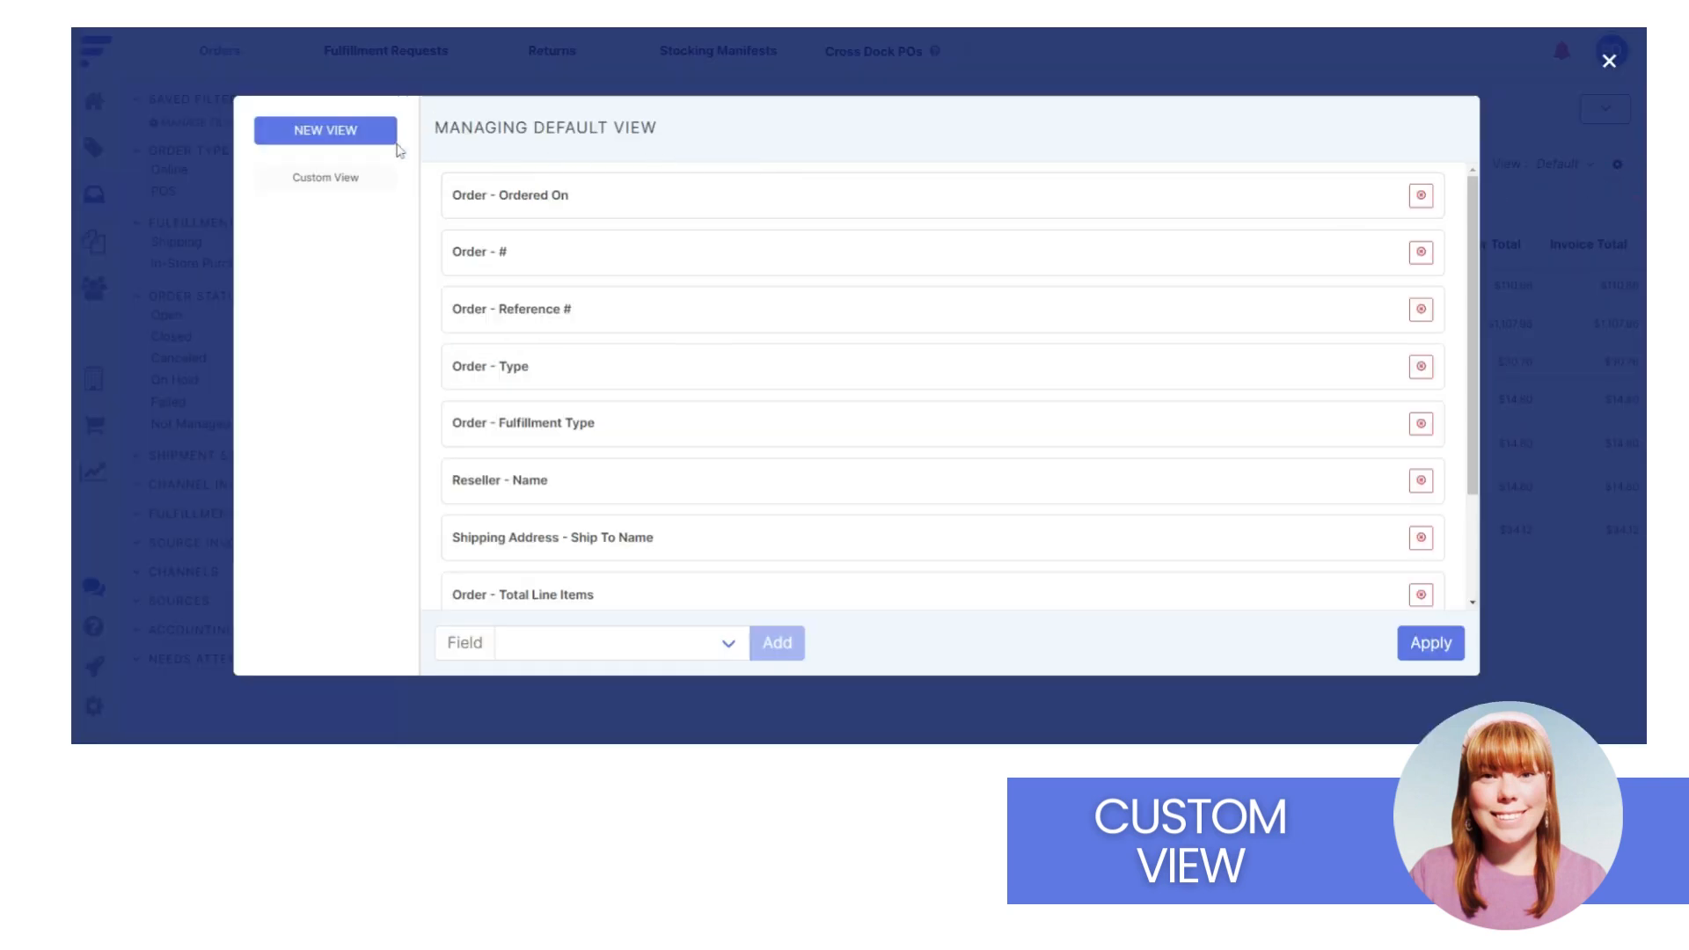
pyautogui.click(325, 129)
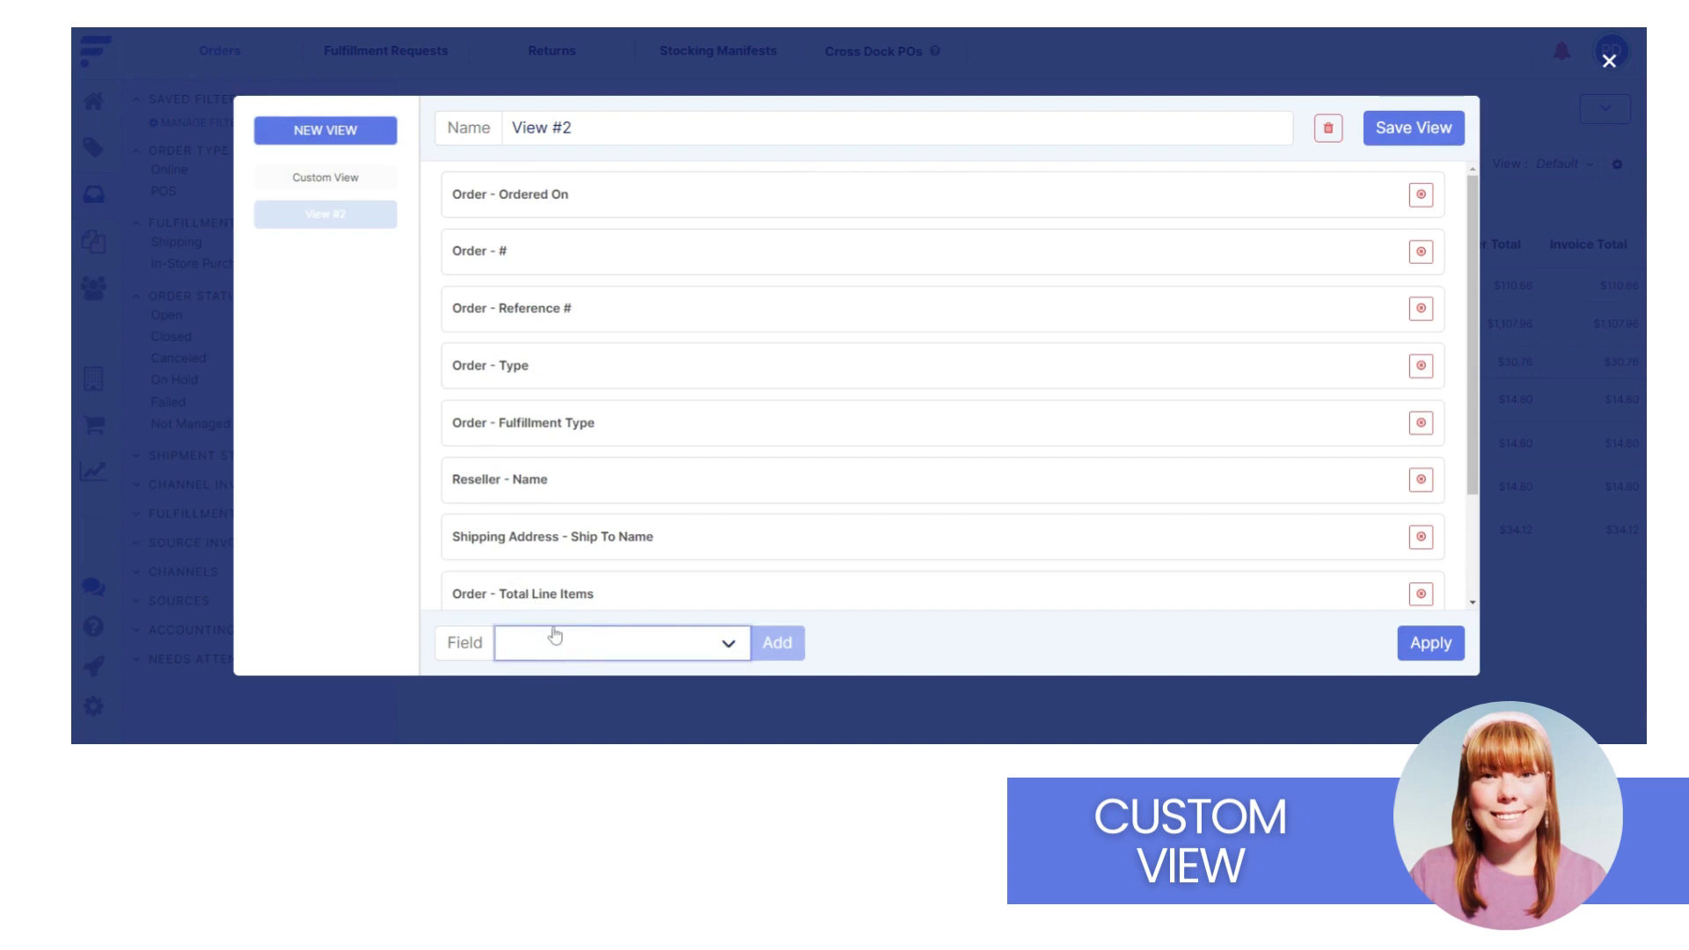
pyautogui.click(622, 643)
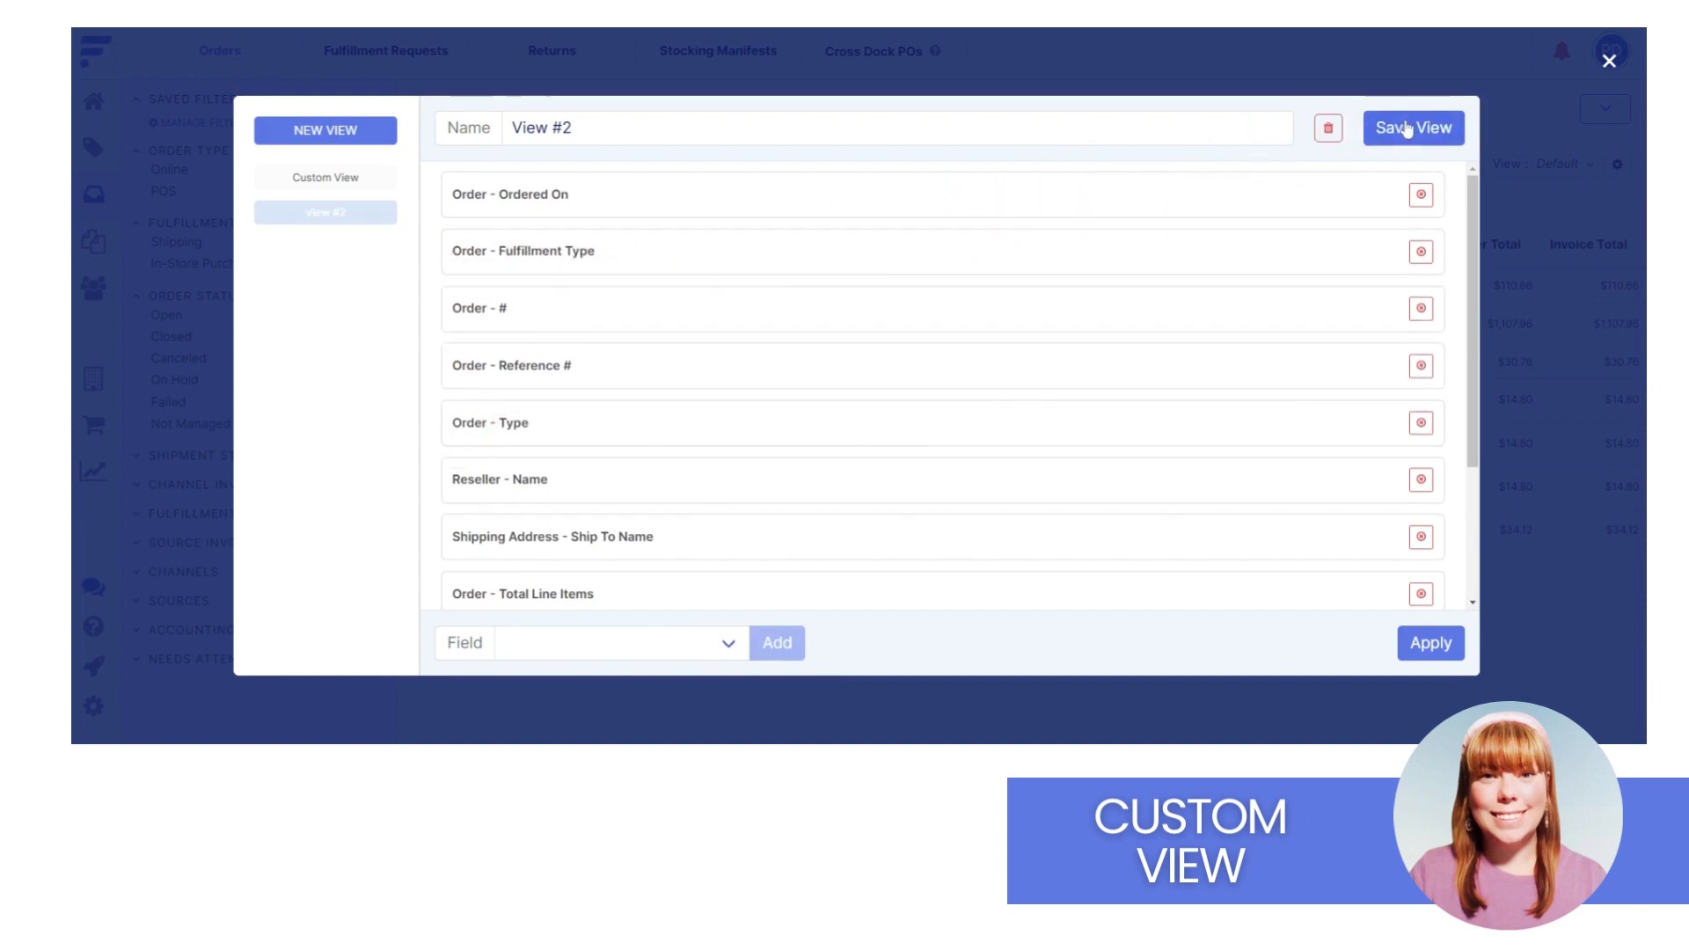
pyautogui.click(1412, 126)
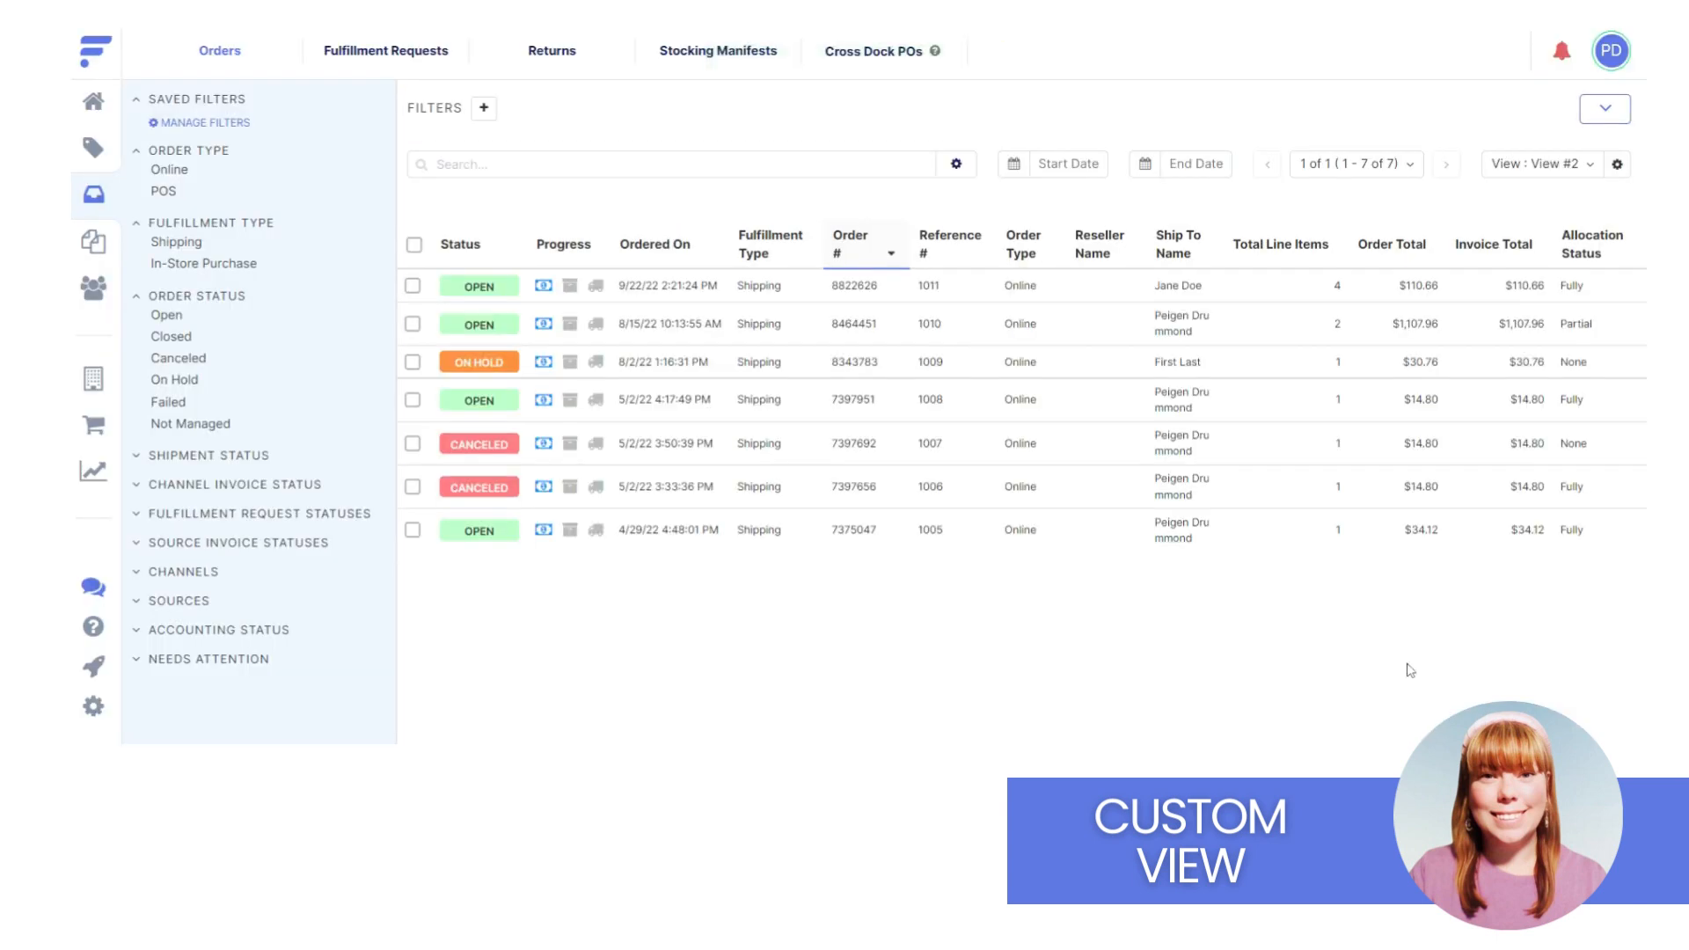
pyautogui.click(98, 364)
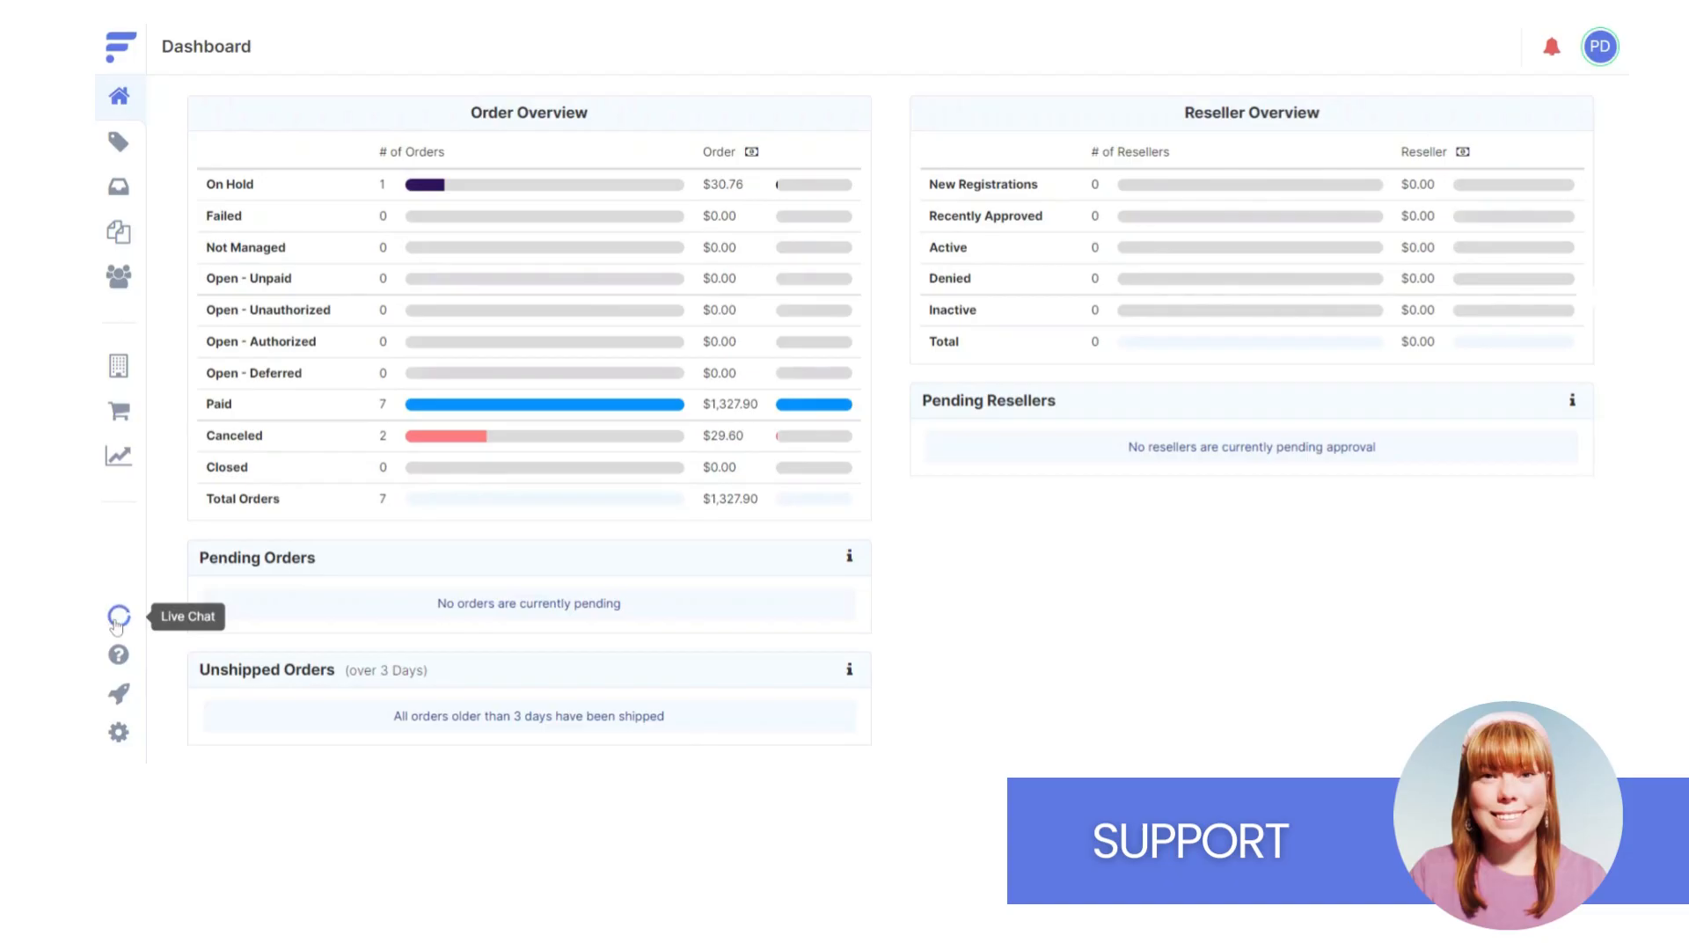
# Open the Live Chat support panel and the Contact Us page from the sidebar.
pyautogui.click(117, 623)
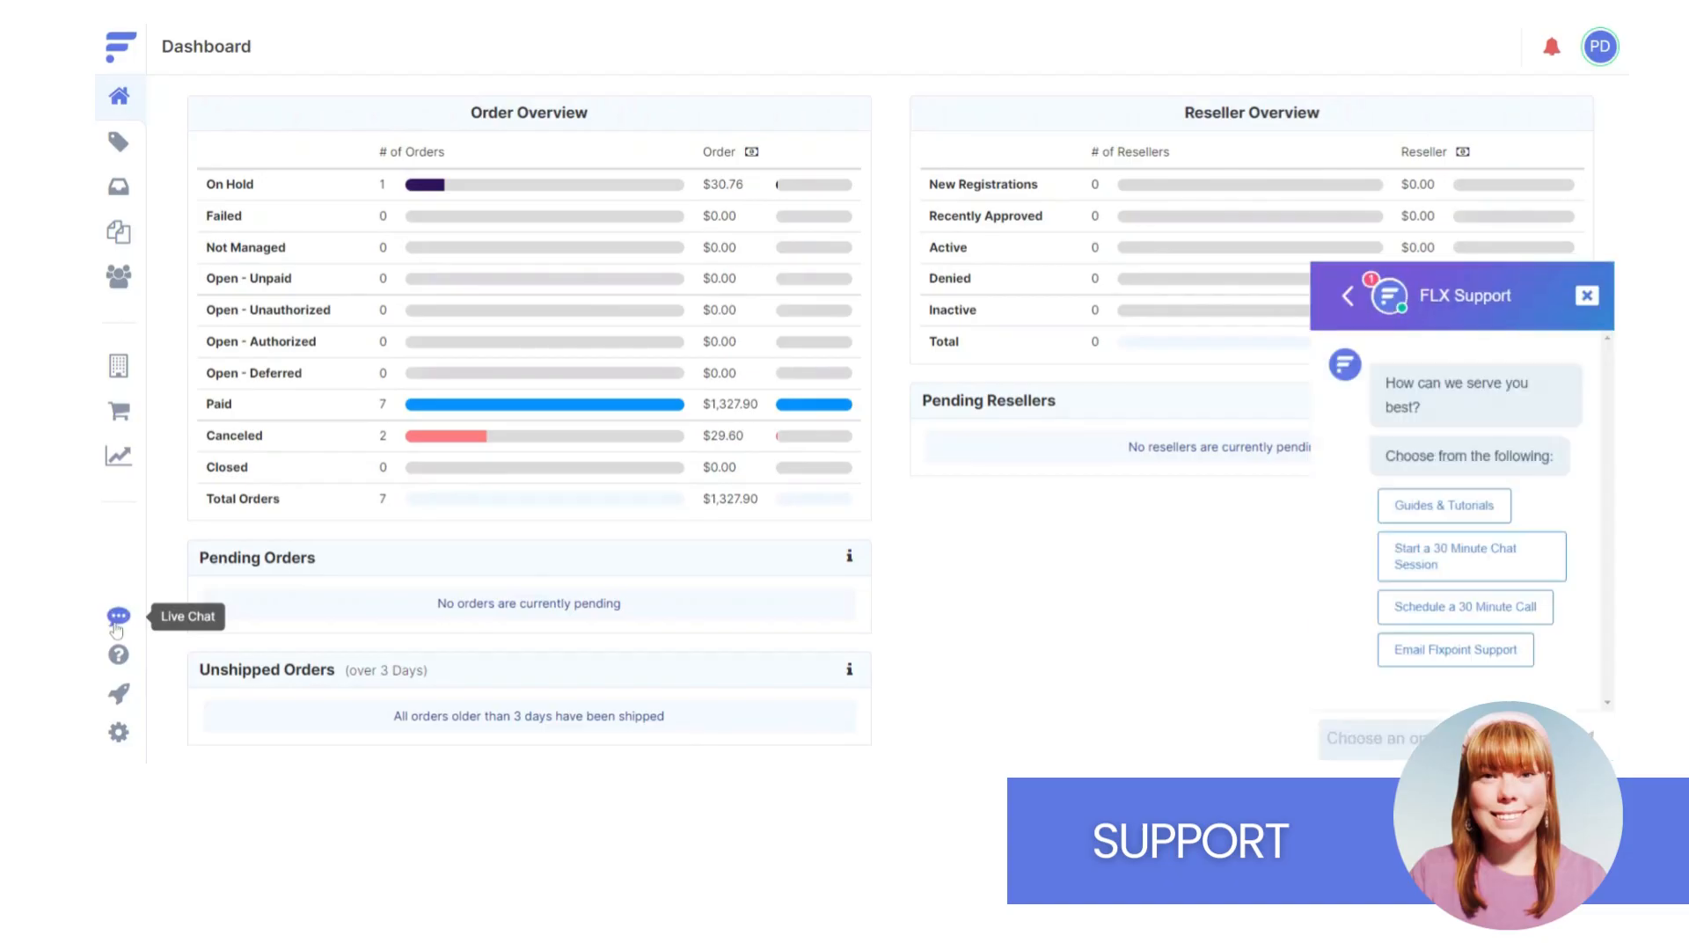
pyautogui.click(118, 654)
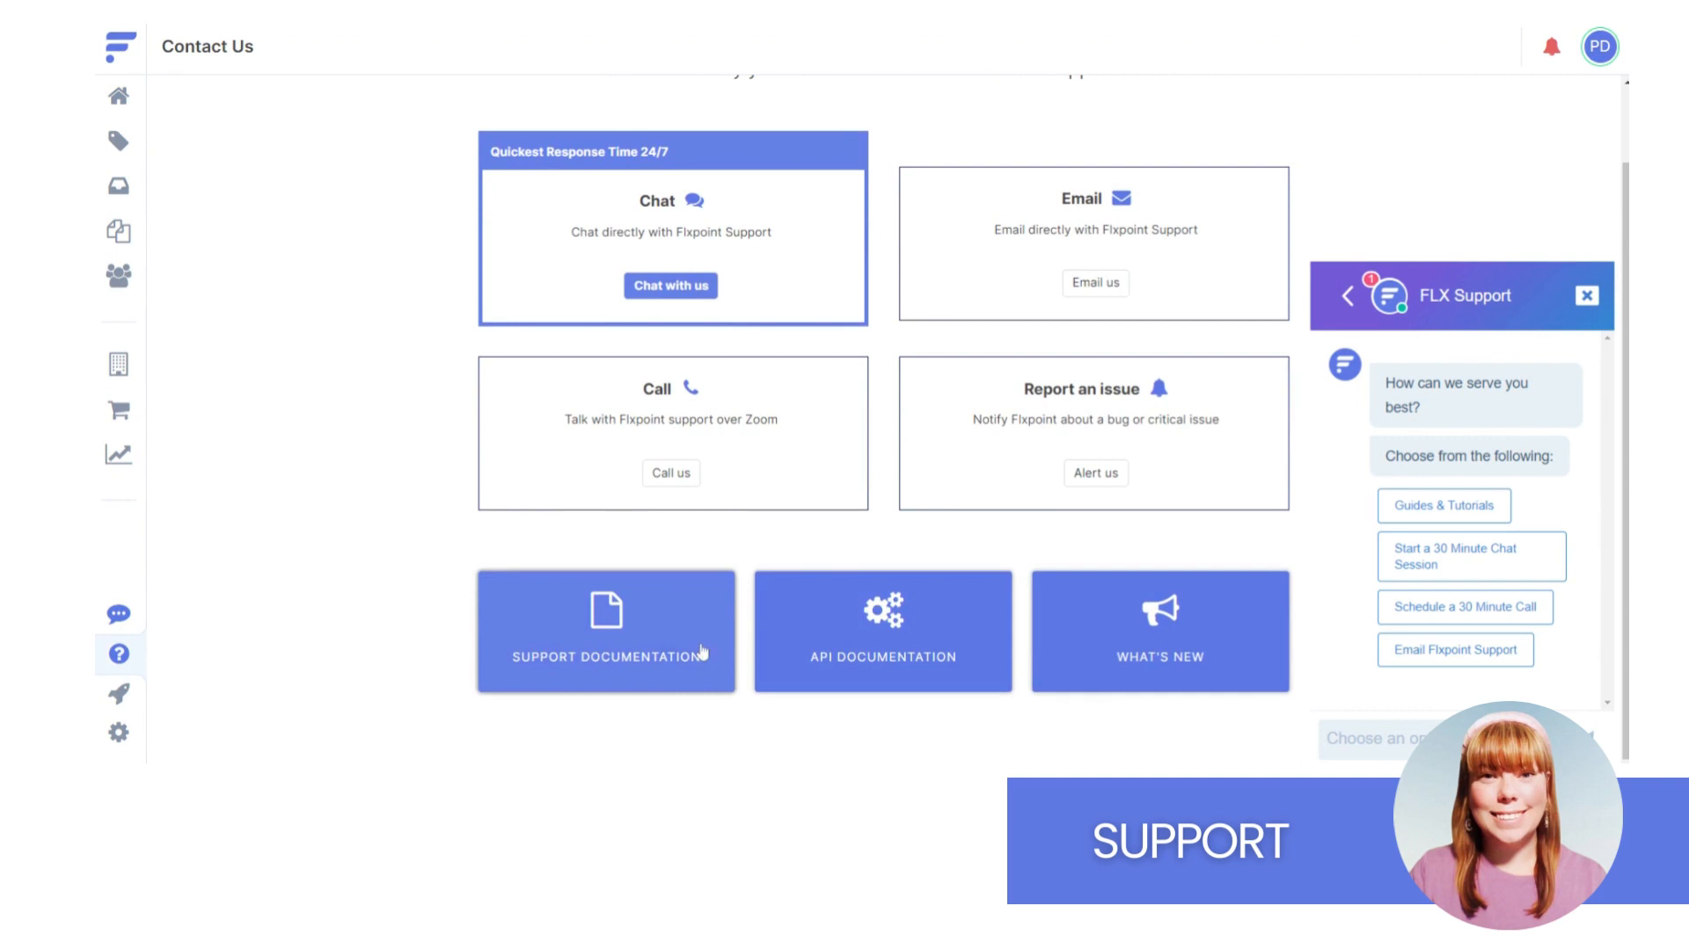
pyautogui.moveTo(673, 652)
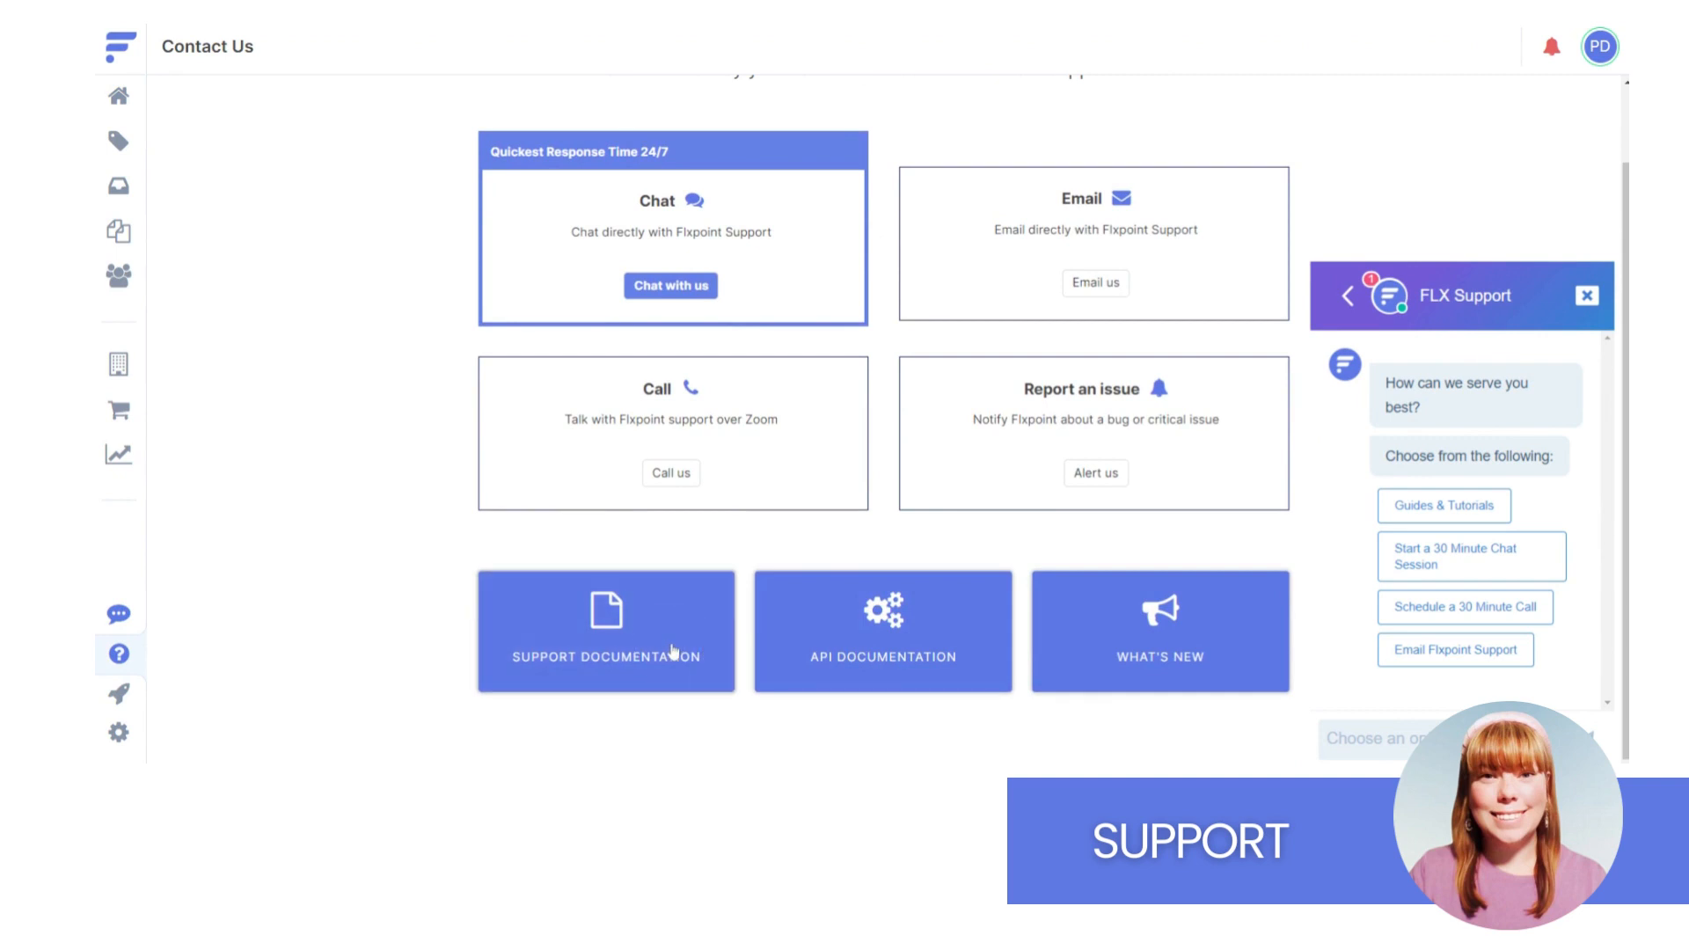